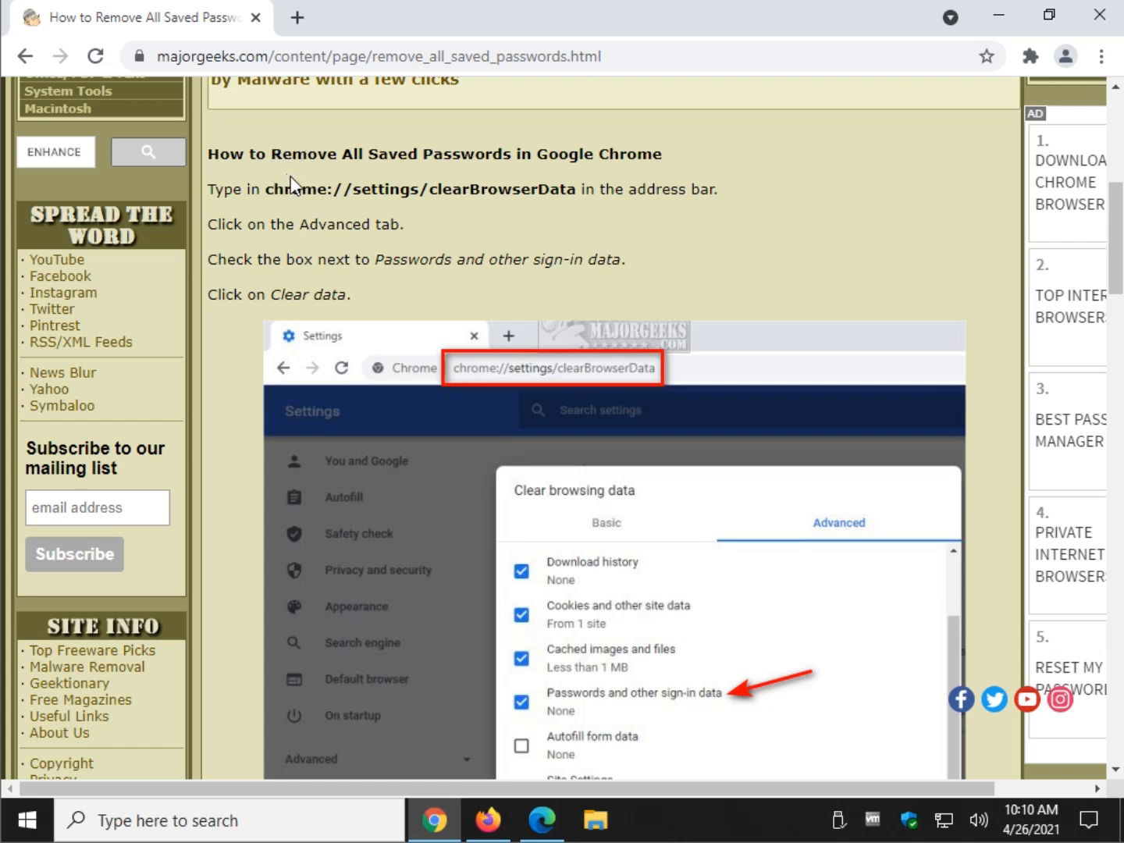
Step: Tick 'Passwords and other sign-in data' in Chrome's clear browsing data options, then go to the Autofill Passwords settings
left_click(1101, 56)
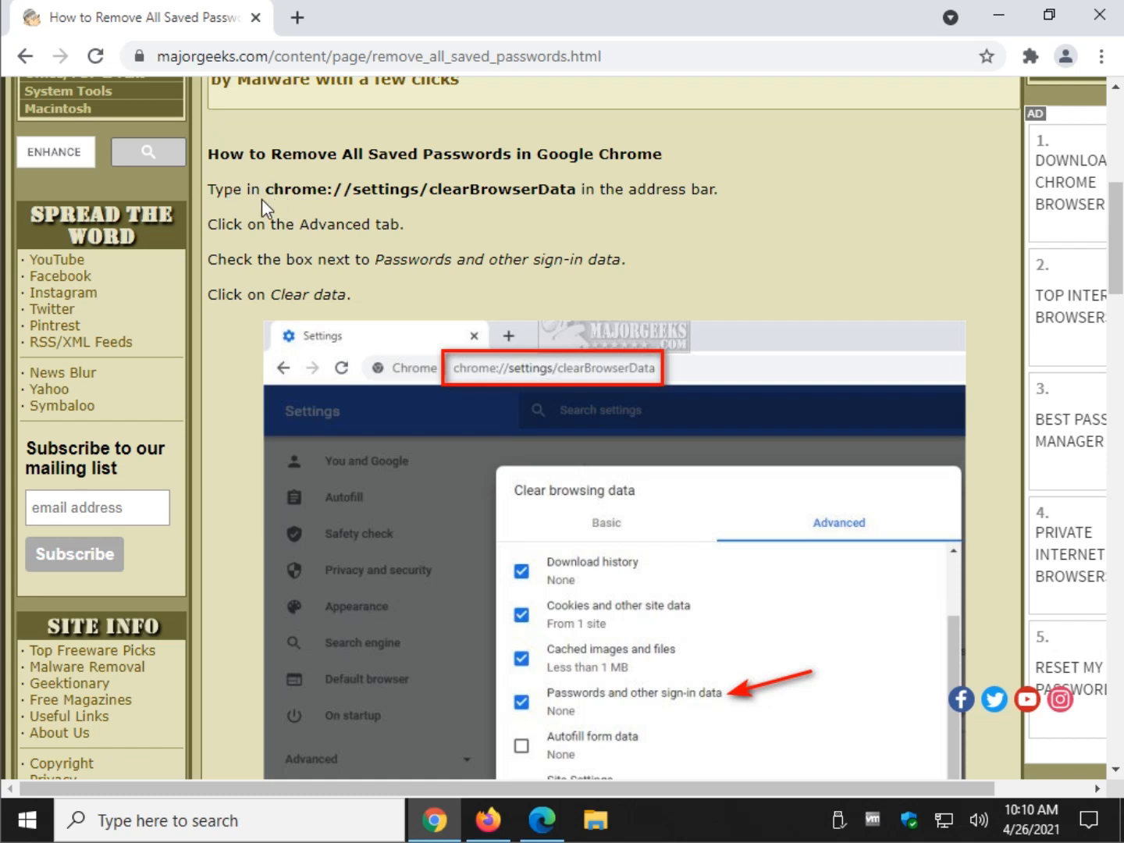
mouse_move(268, 196)
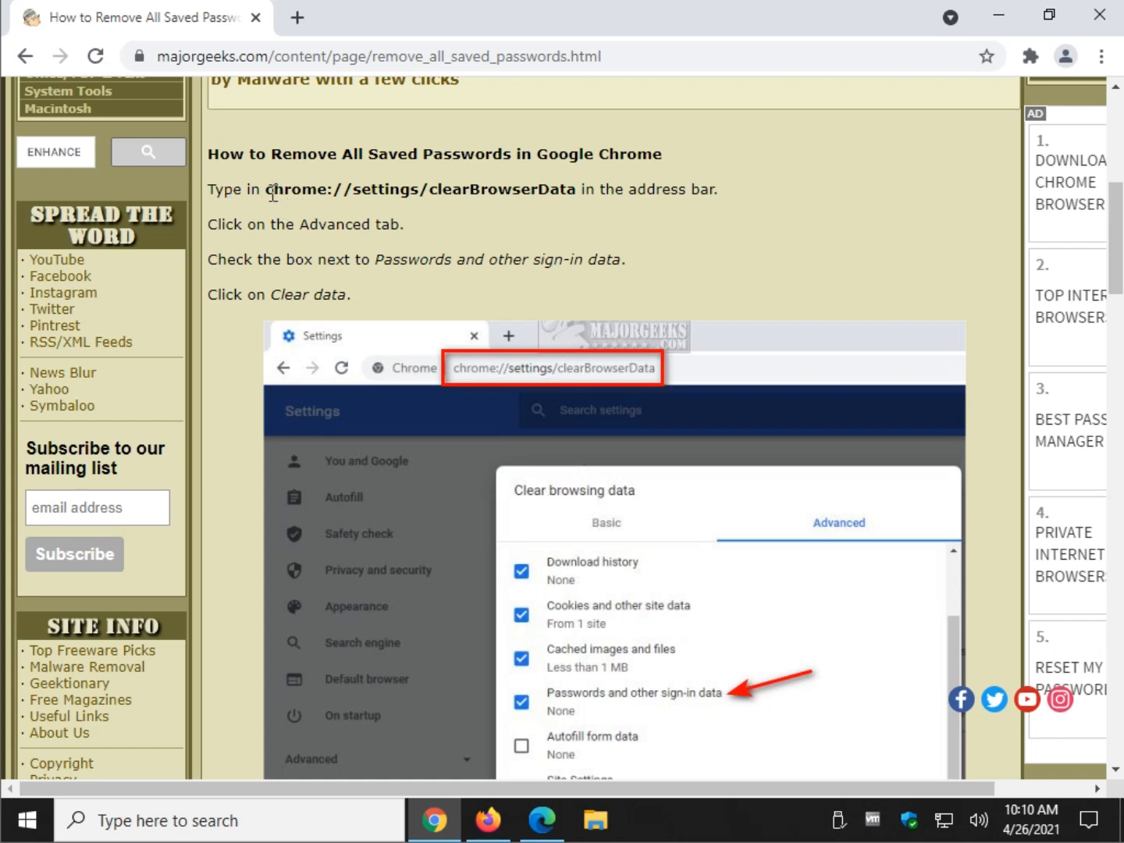
double_click(420, 189)
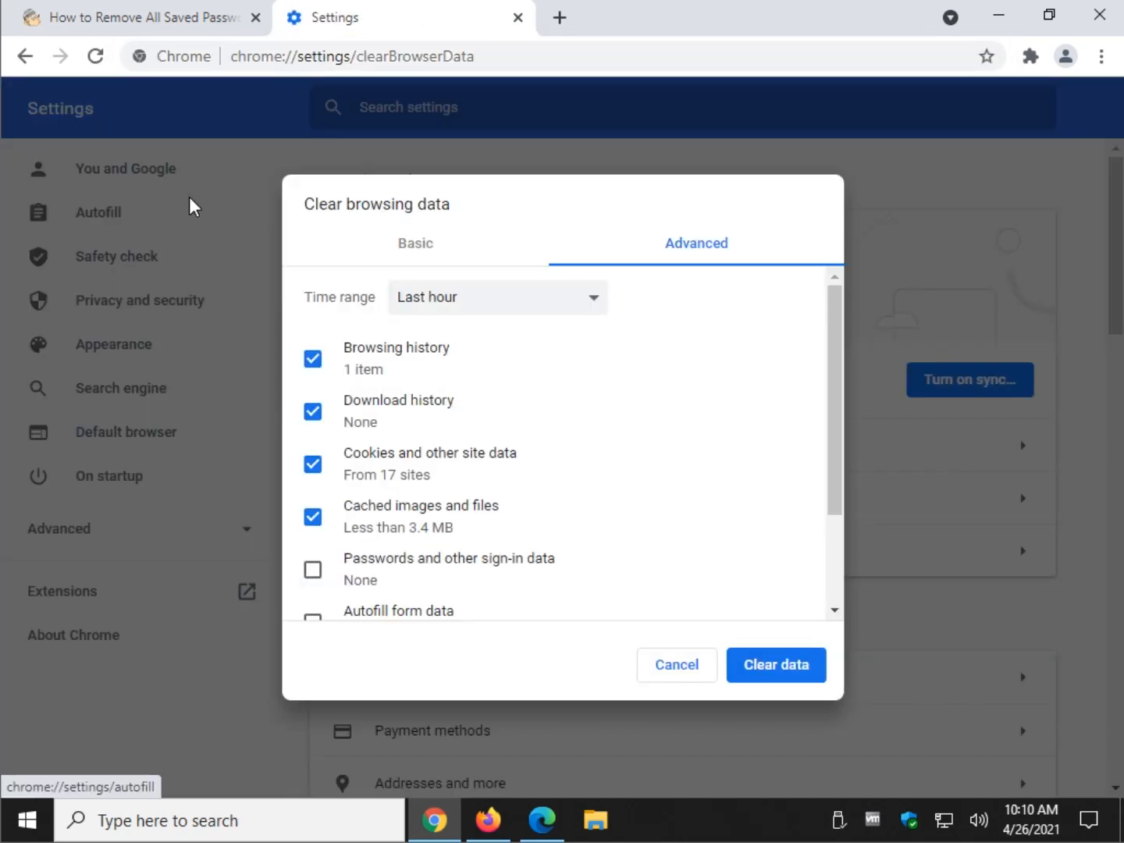
mouse_move(526, 518)
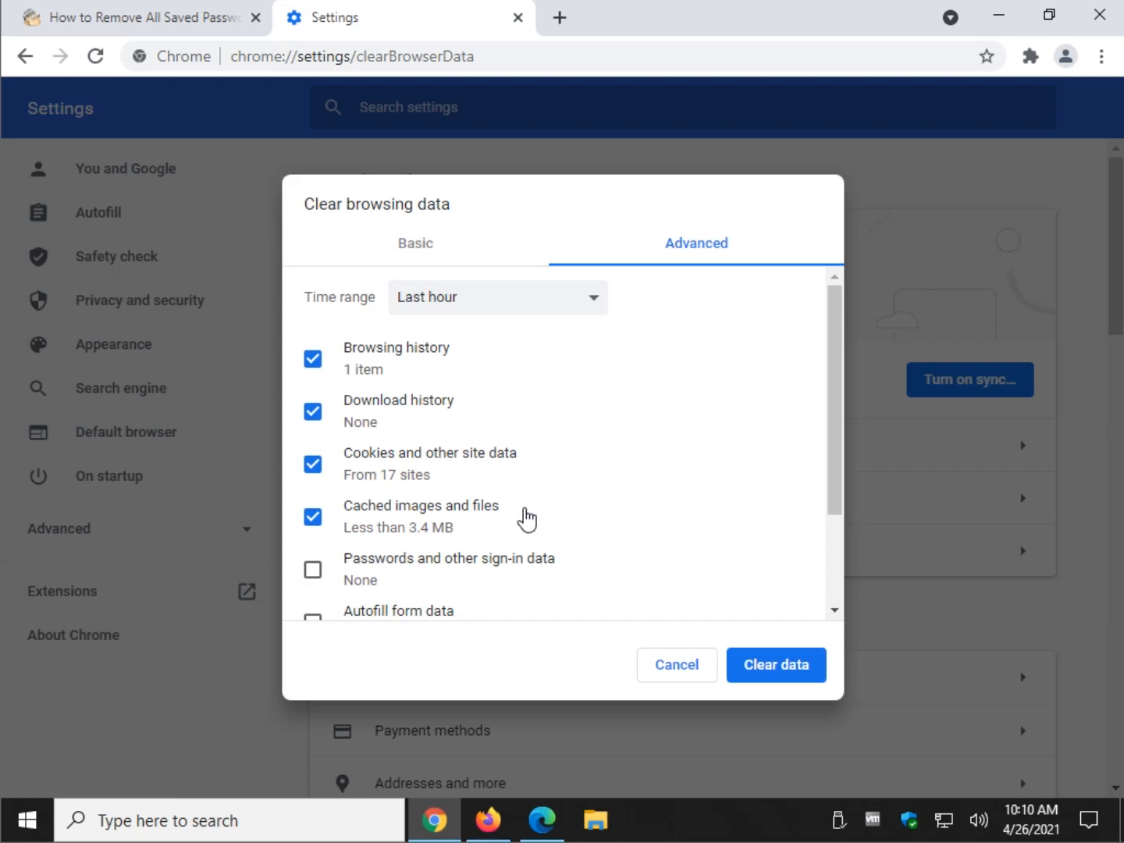
scroll("down", 3)
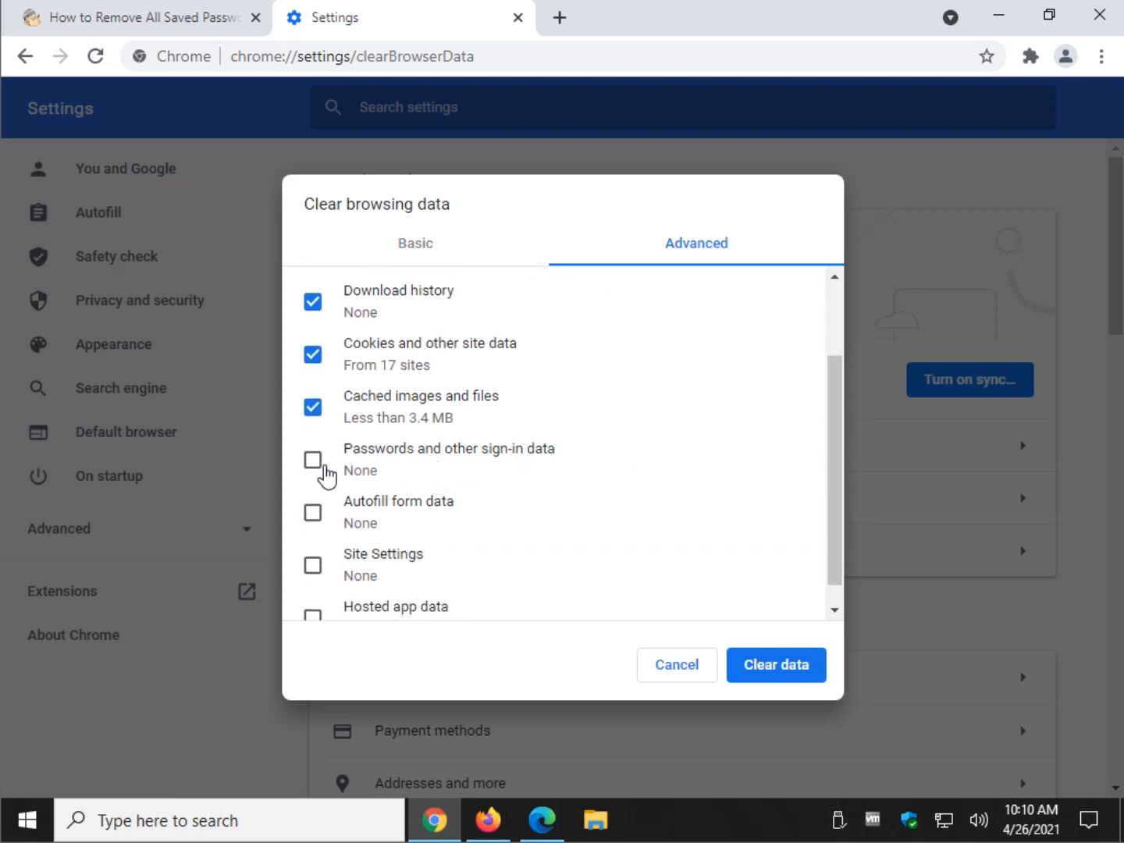
left_click(312, 459)
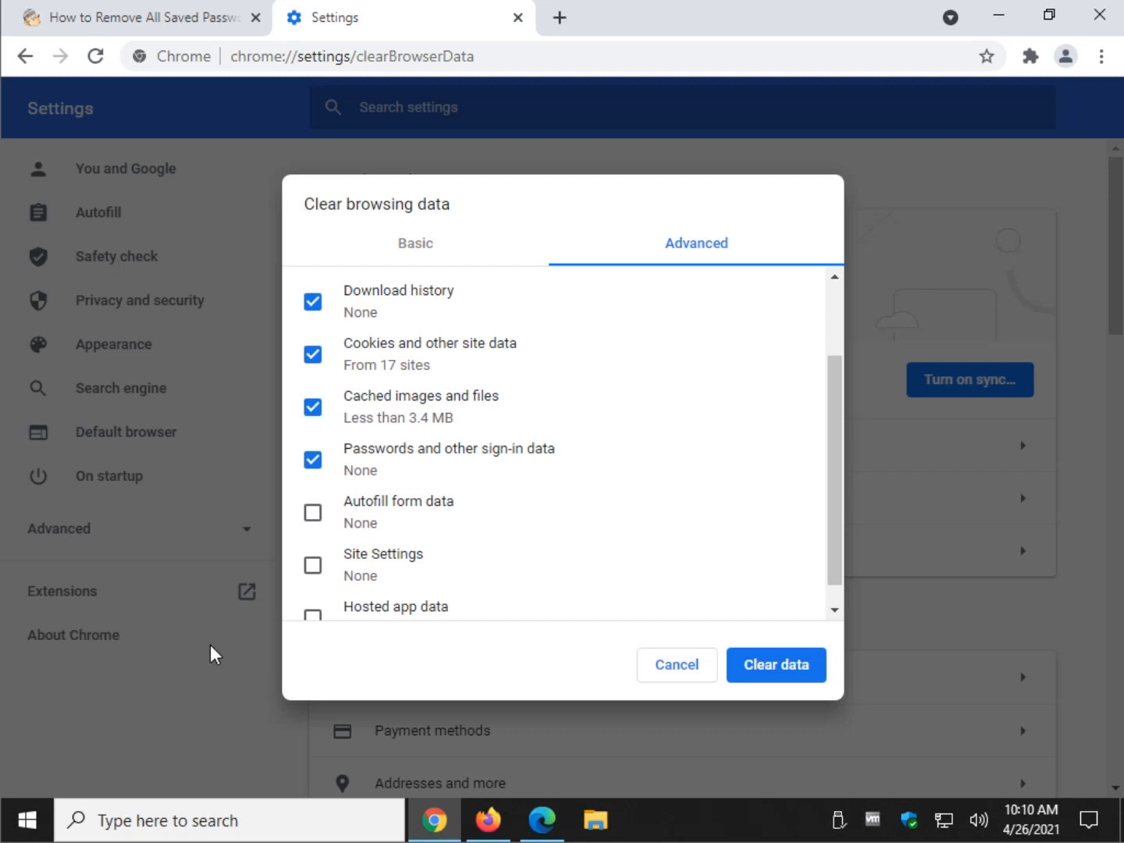
left_click(678, 665)
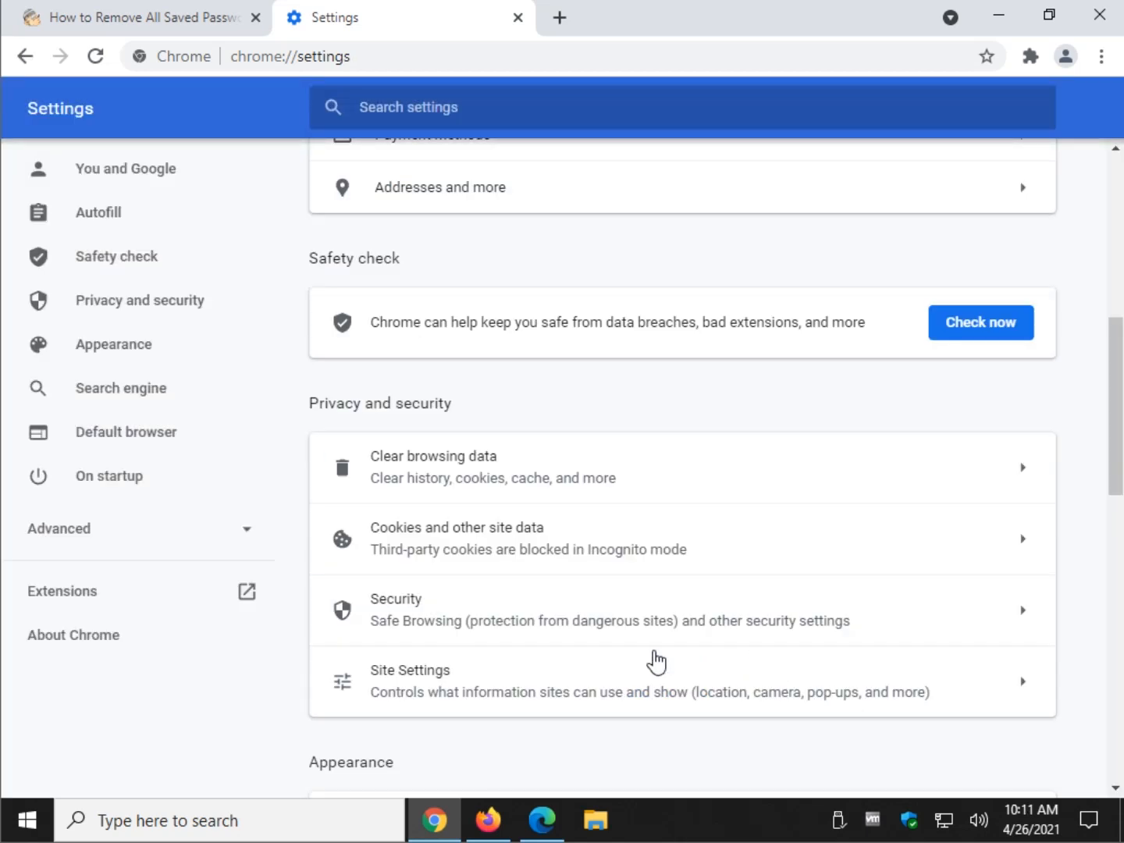
mouse_move(181, 428)
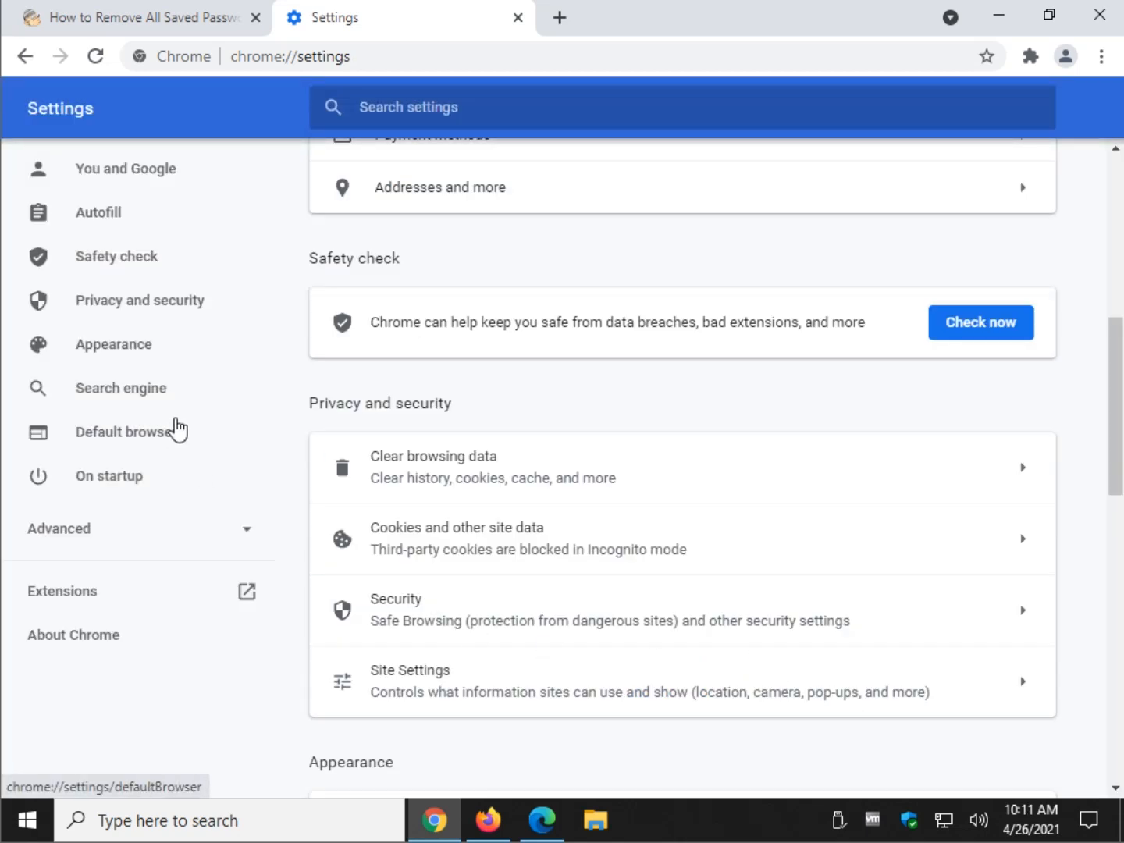
mouse_move(422, 602)
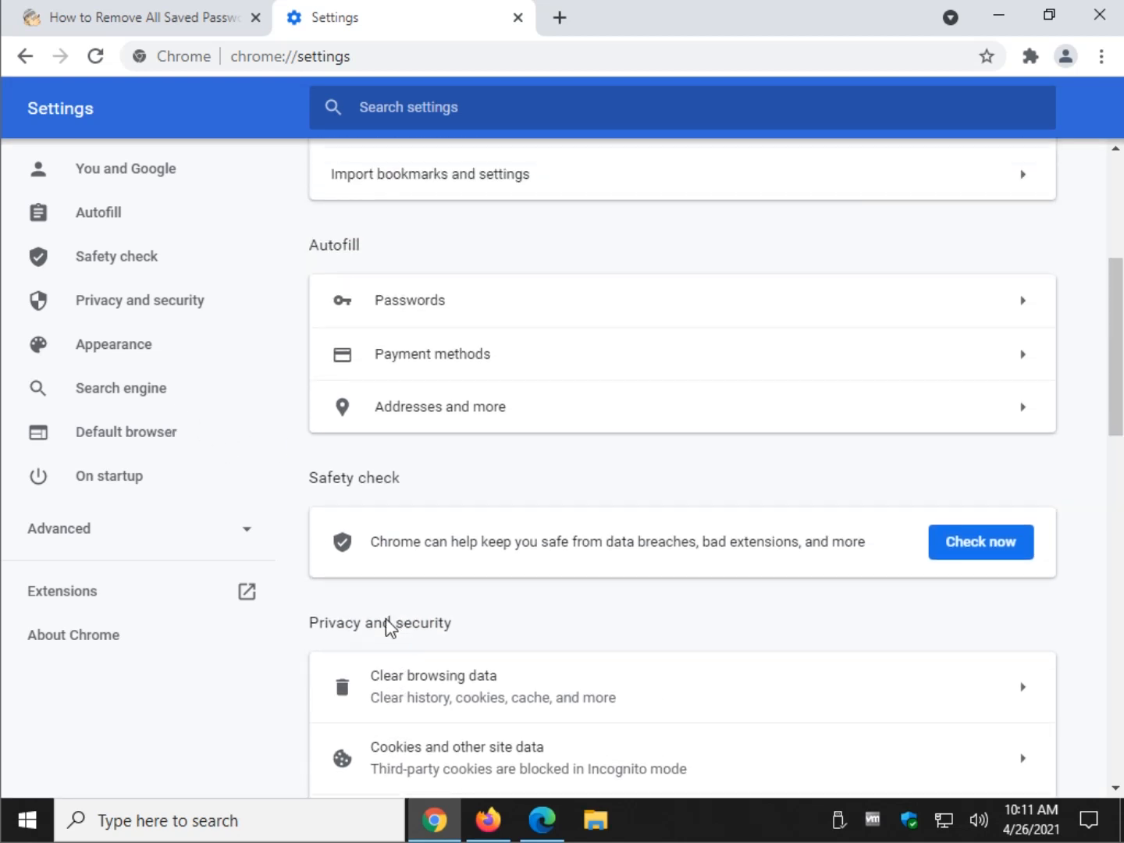
mouse_move(456, 309)
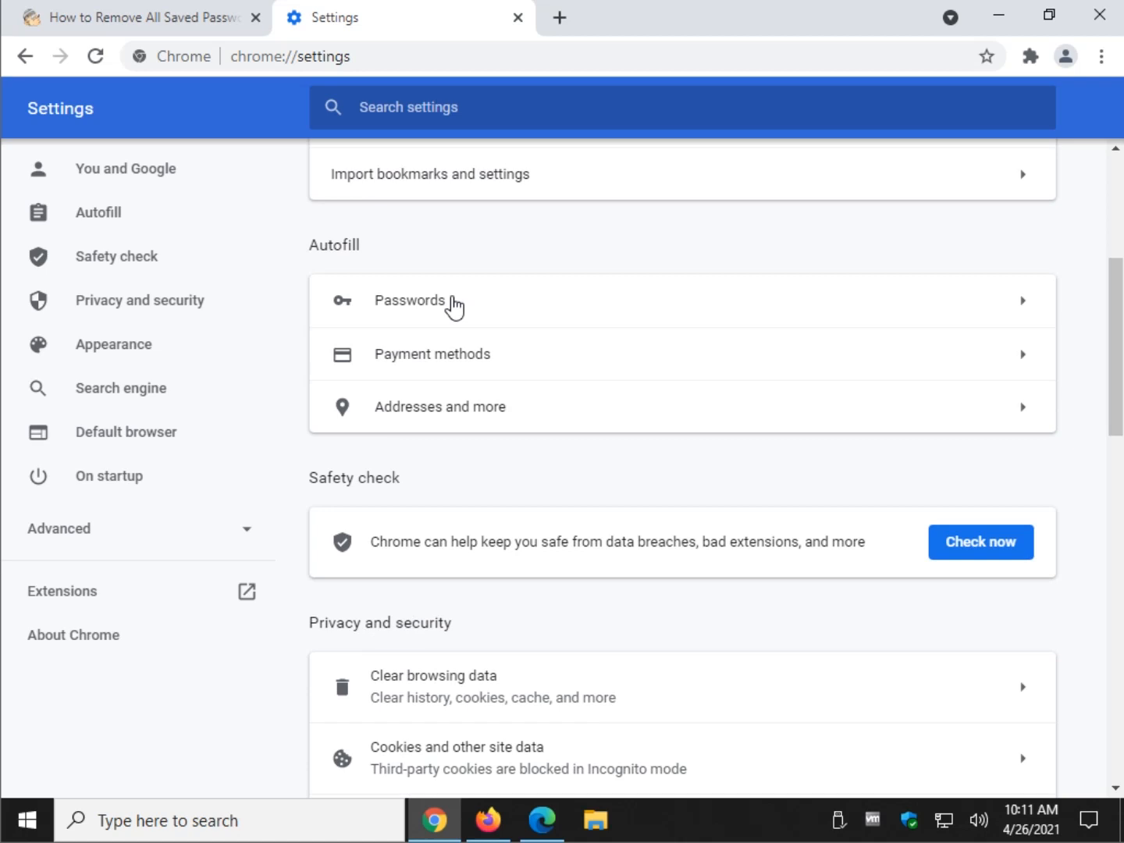
left_click(409, 299)
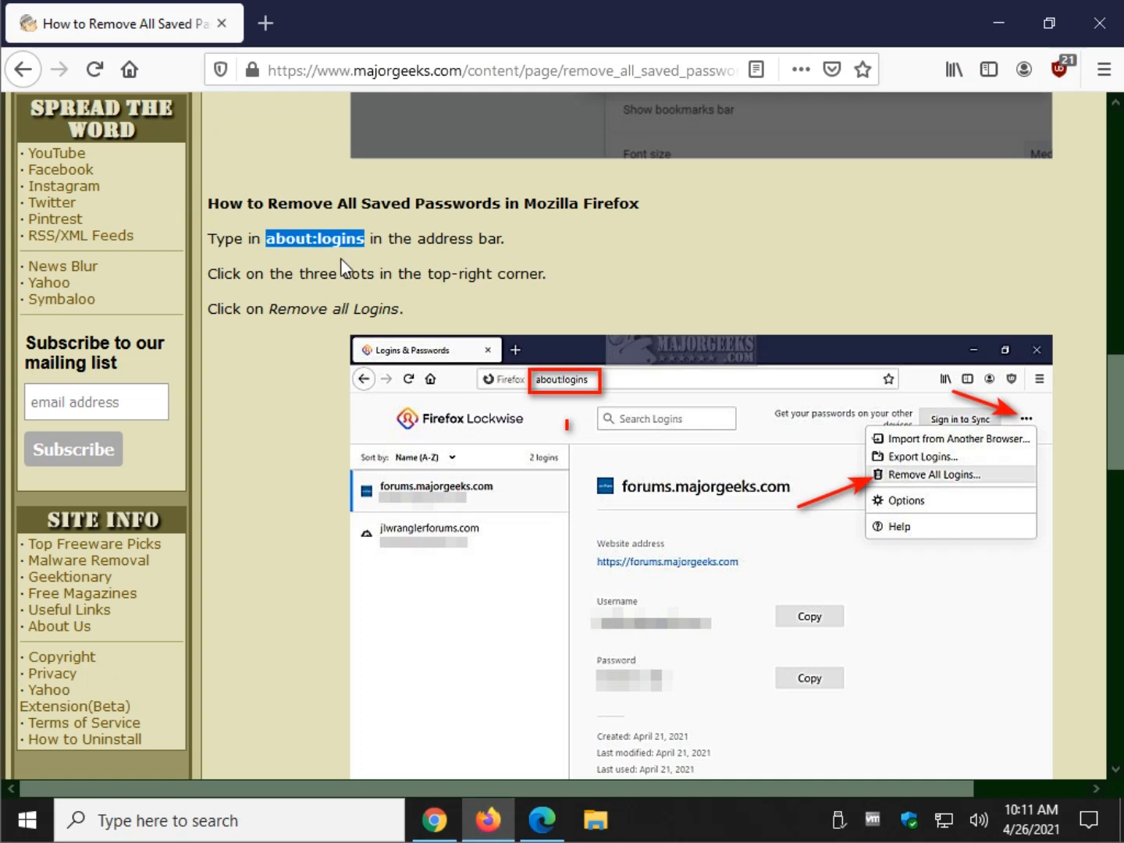
Step: Open about:logins in a new Firefox tab and show its menu with the remove-all-logins option
right_click(317, 237)
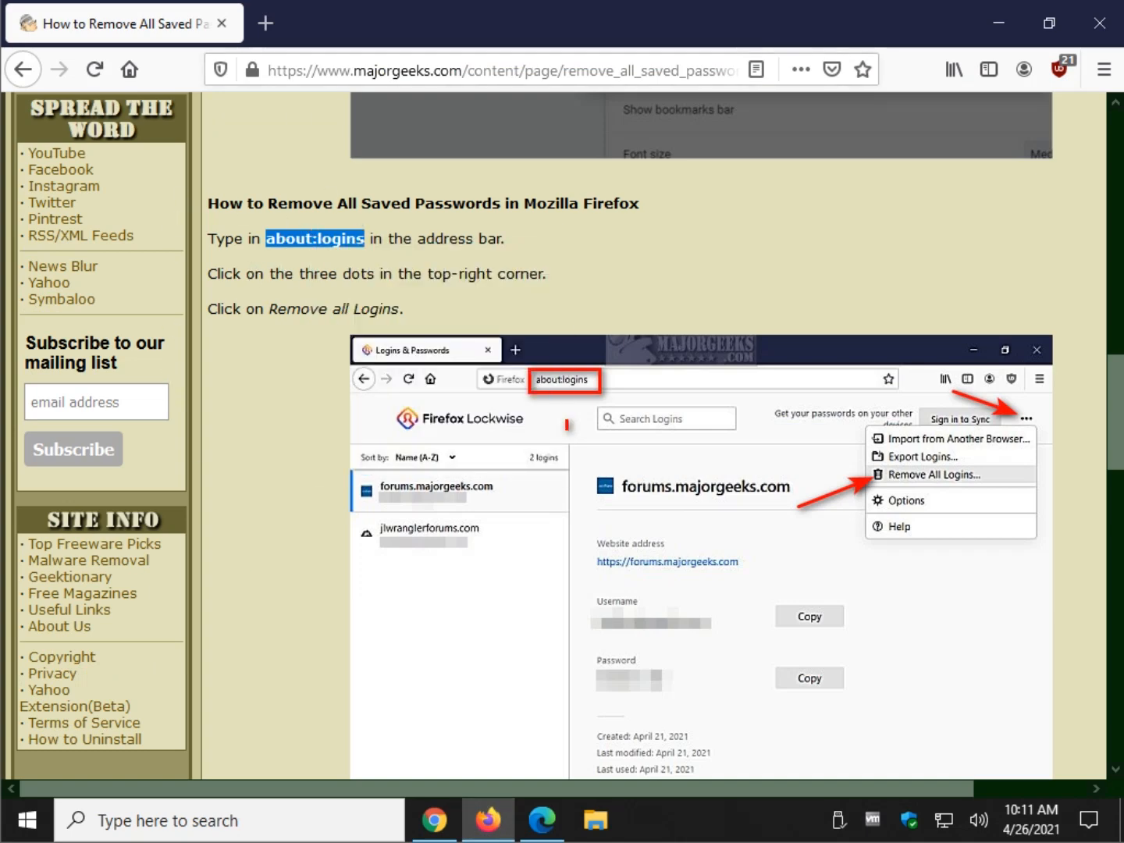
left_click(266, 22)
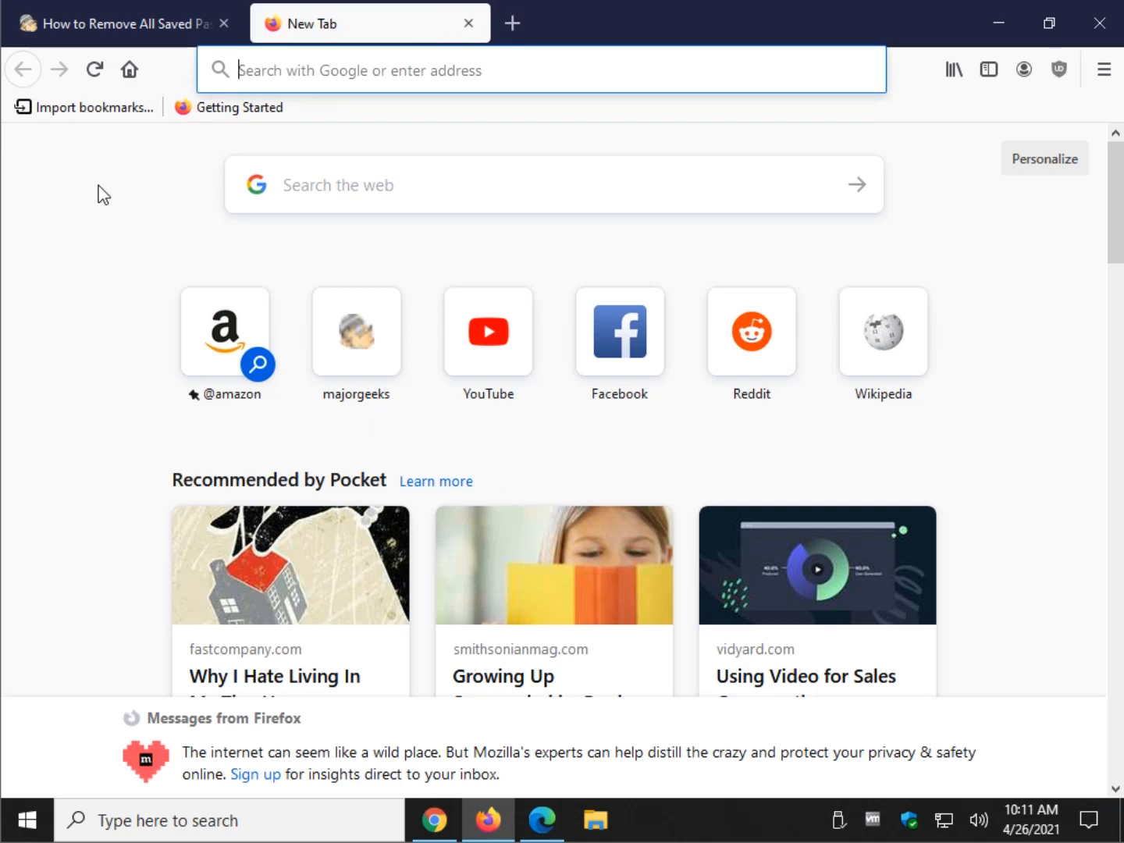
type("about:logins")
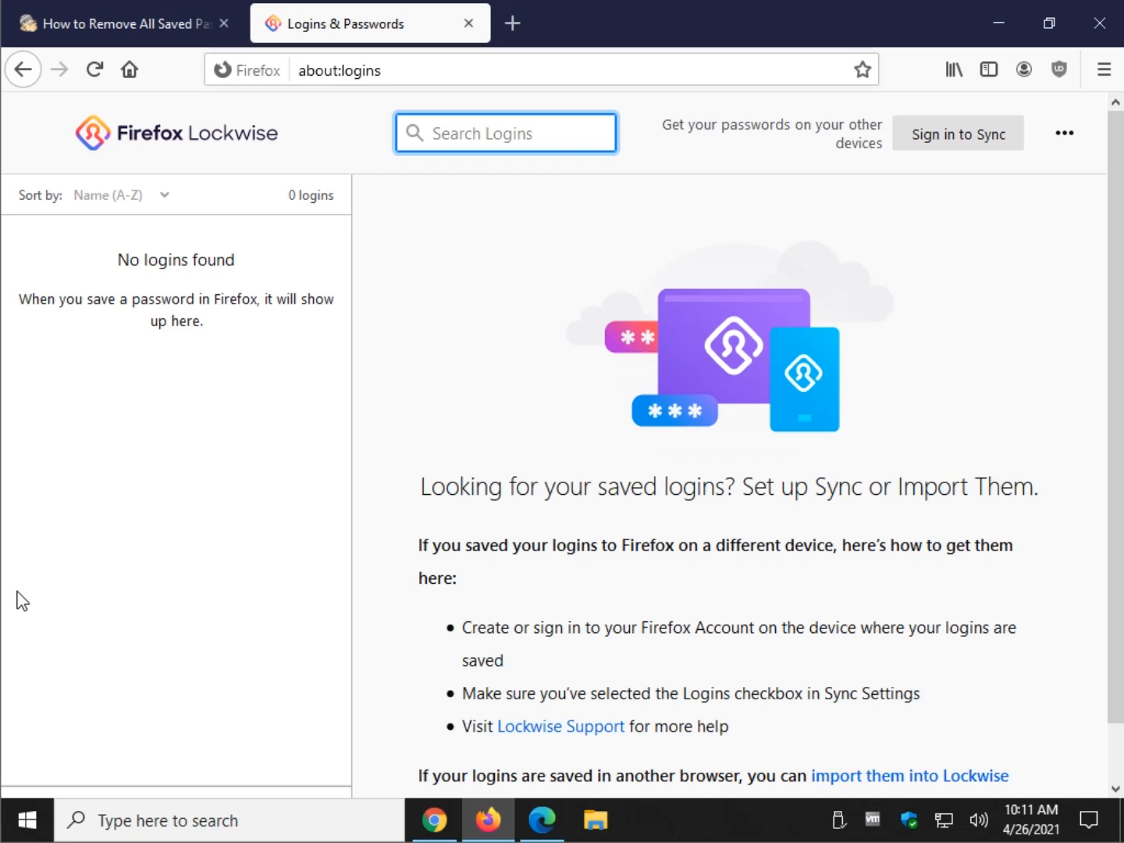
mouse_move(119, 295)
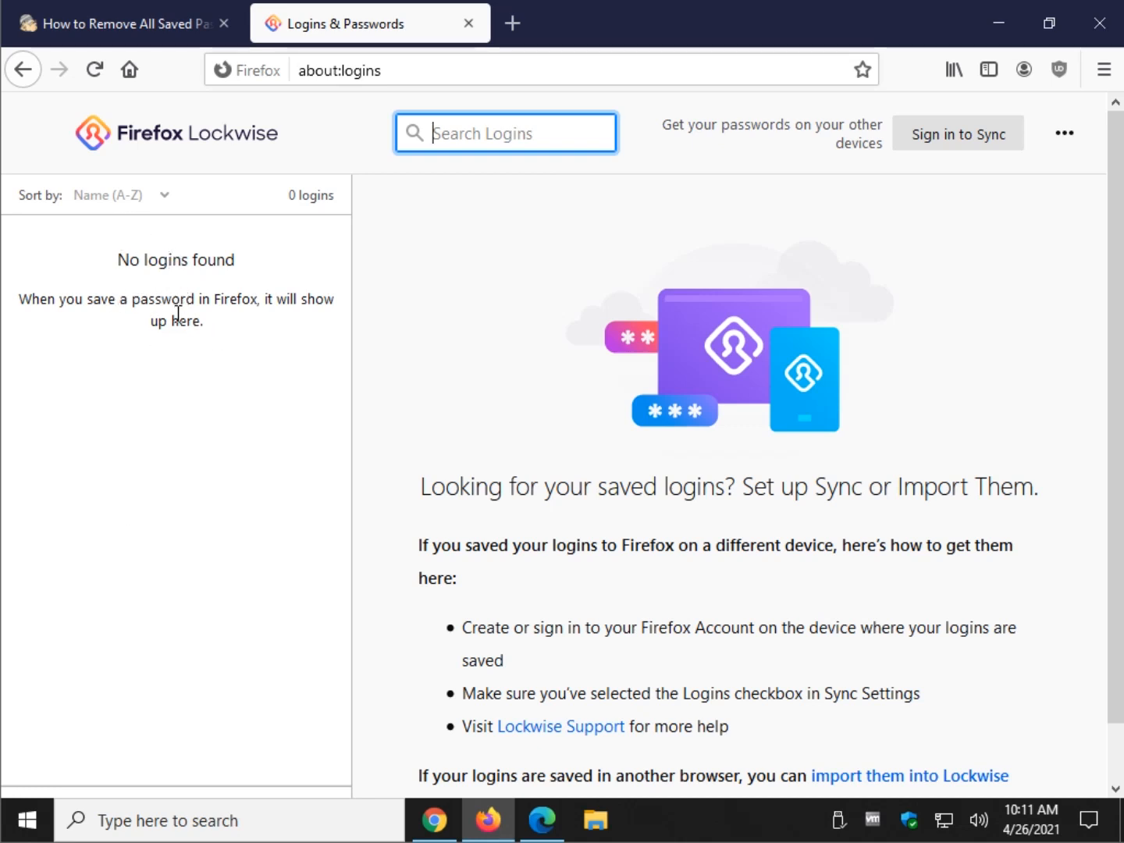
mouse_move(1059, 183)
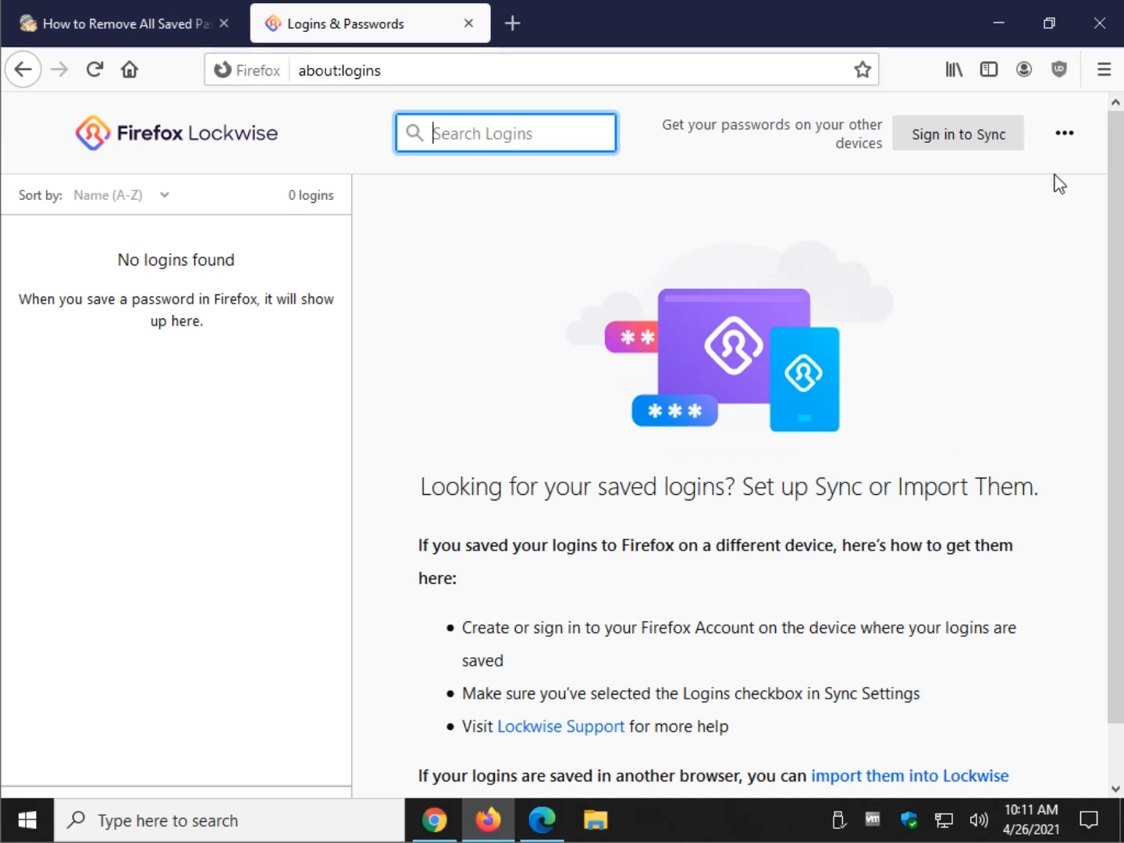
left_click(1064, 132)
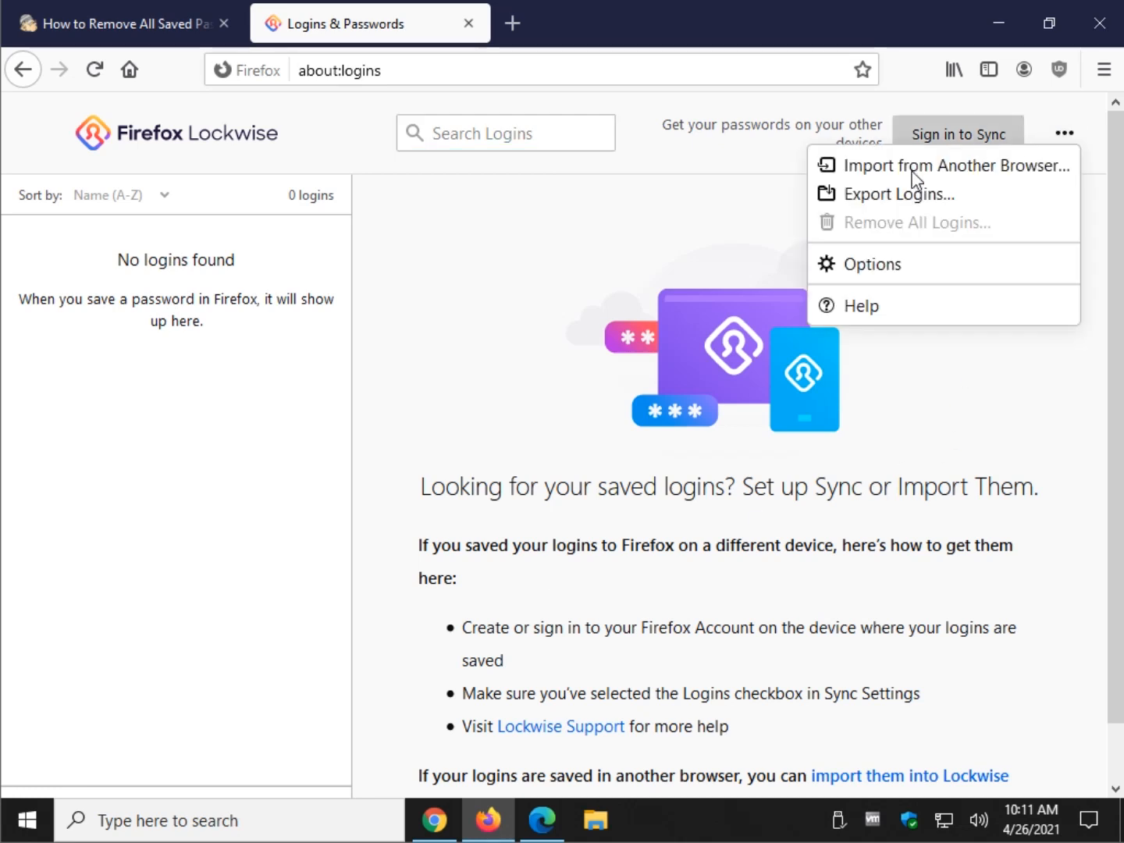
mouse_move(918, 234)
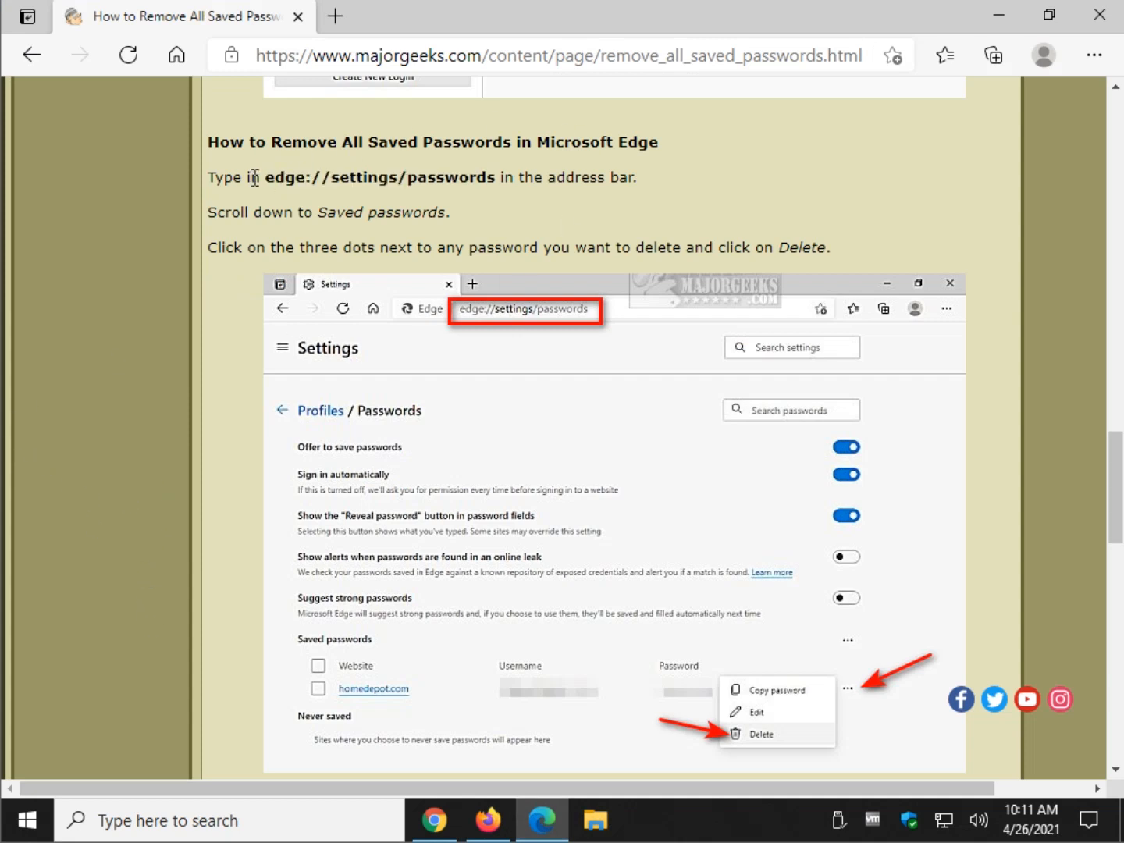
Step: Open edge://settings/passwords in a new Edge tab to list the saved homedepot.com password
left_click_drag(267, 178, 452, 178)
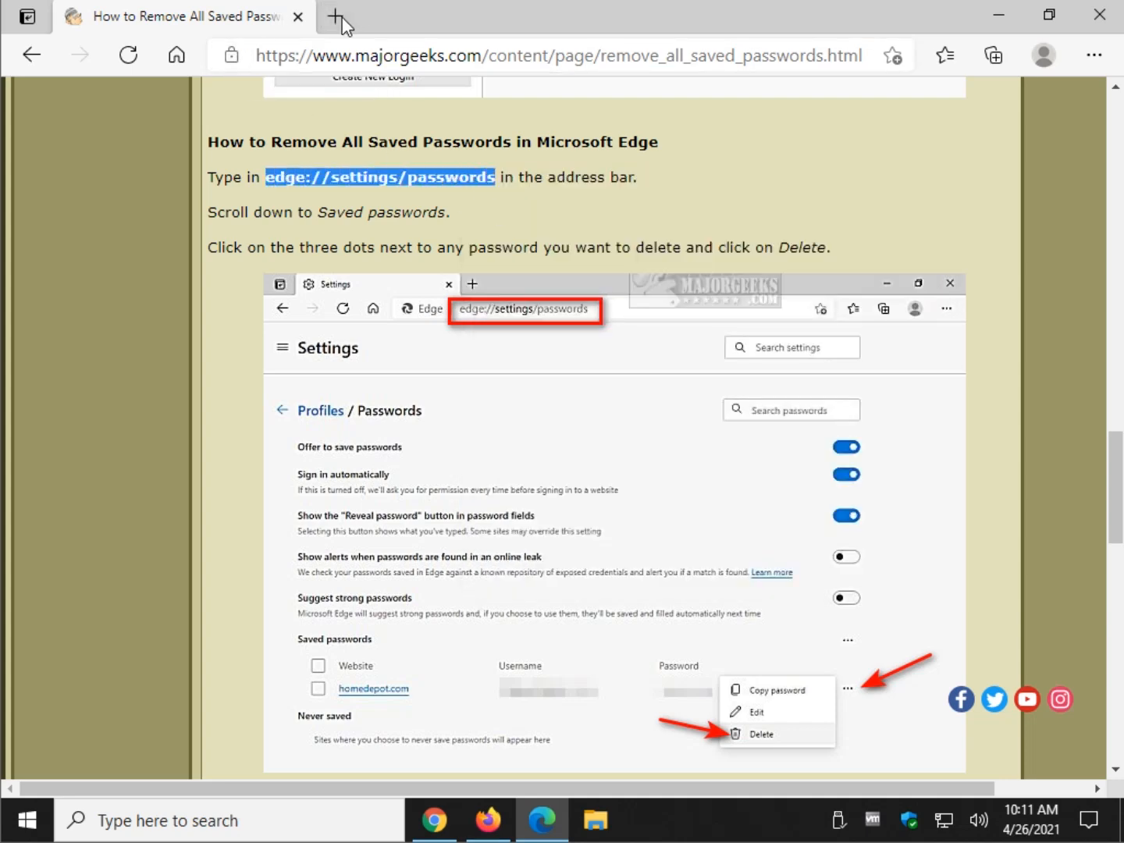
left_click(336, 17)
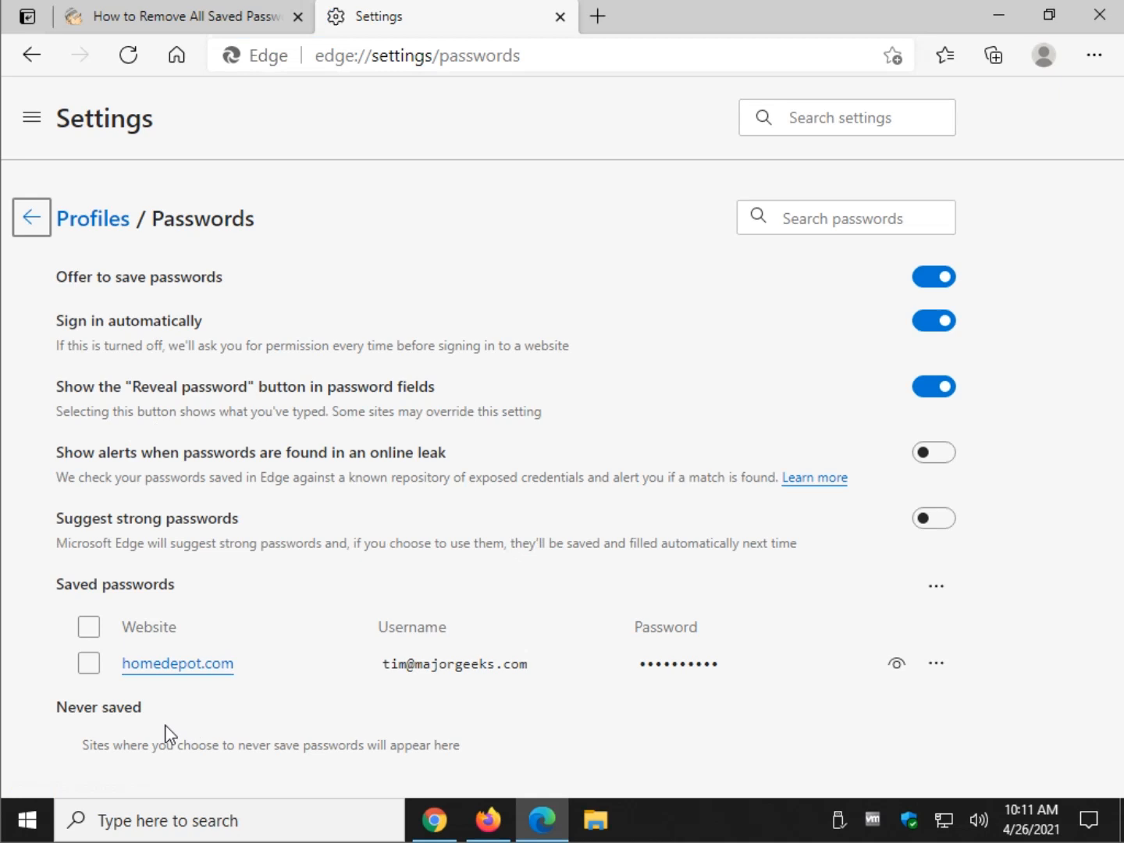
mouse_move(717, 811)
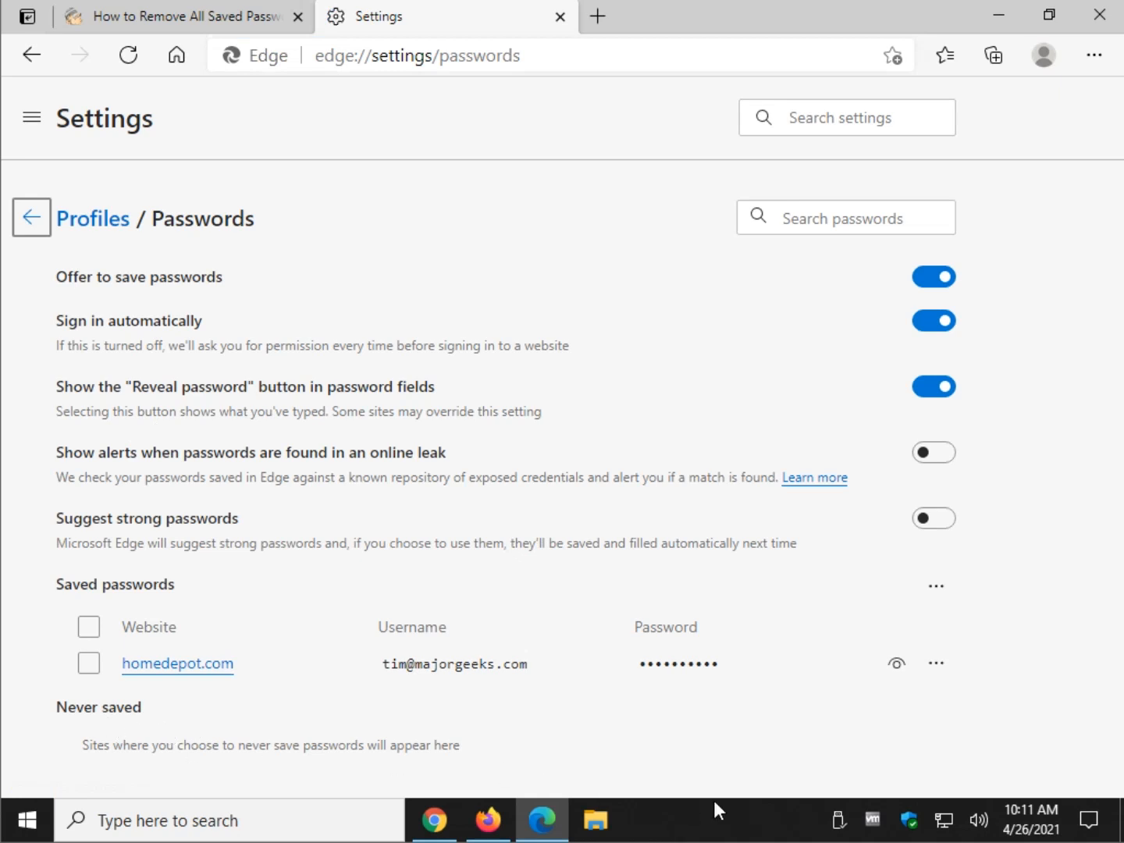
Step: Select the homedepot.com entry, delete it and confirm, leaving Edge's saved passwords list empty
left_click(937, 662)
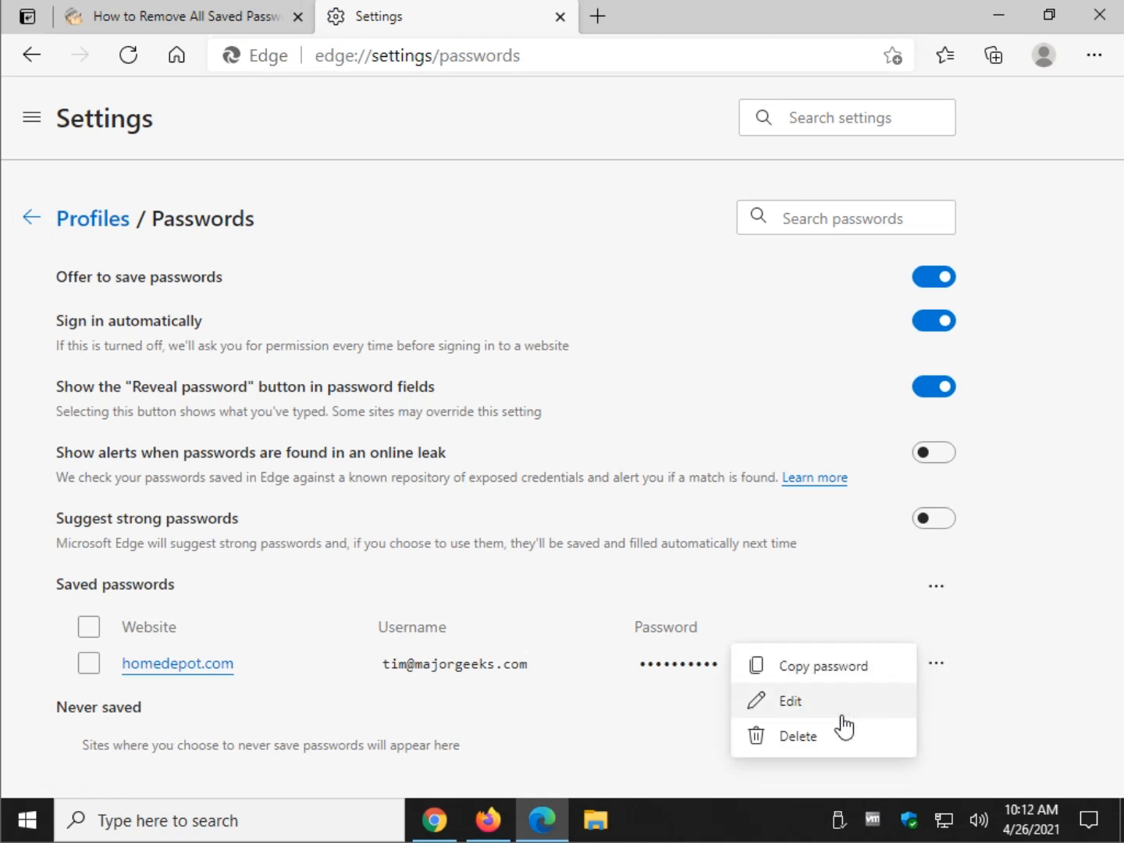
mouse_move(221, 738)
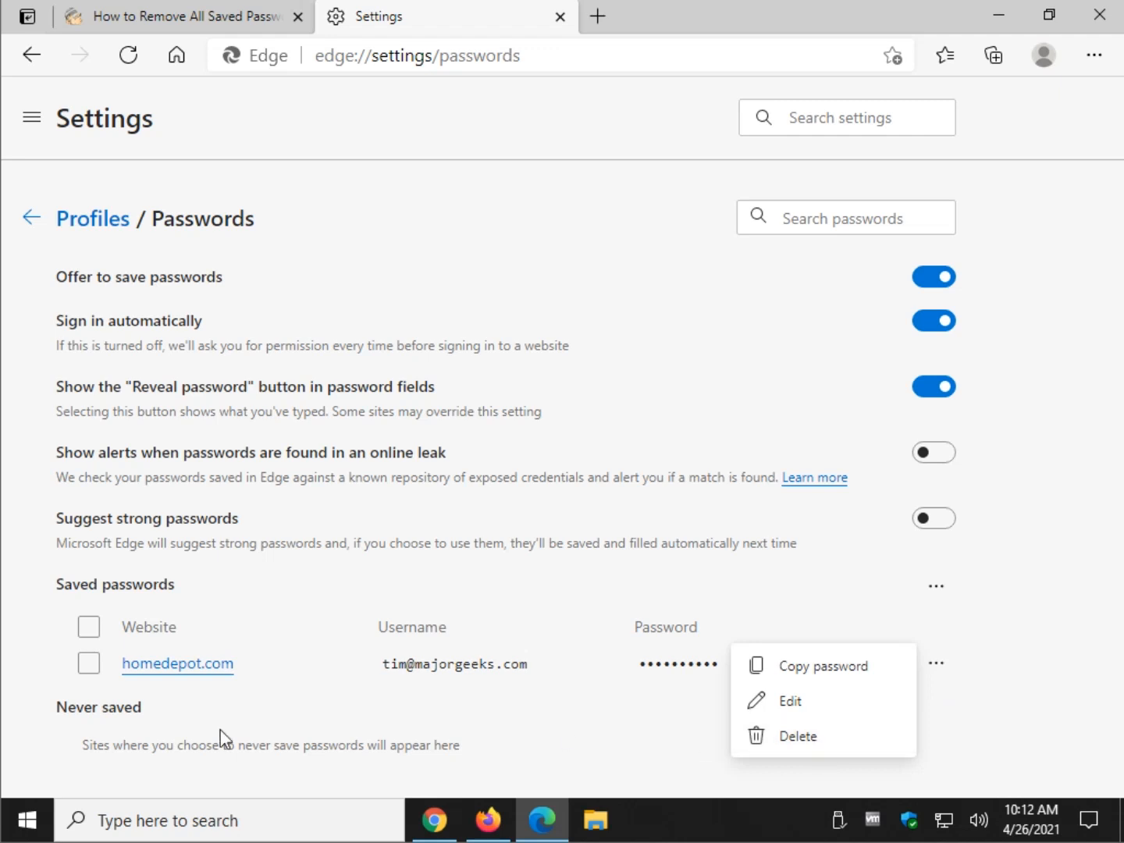
left_click(87, 664)
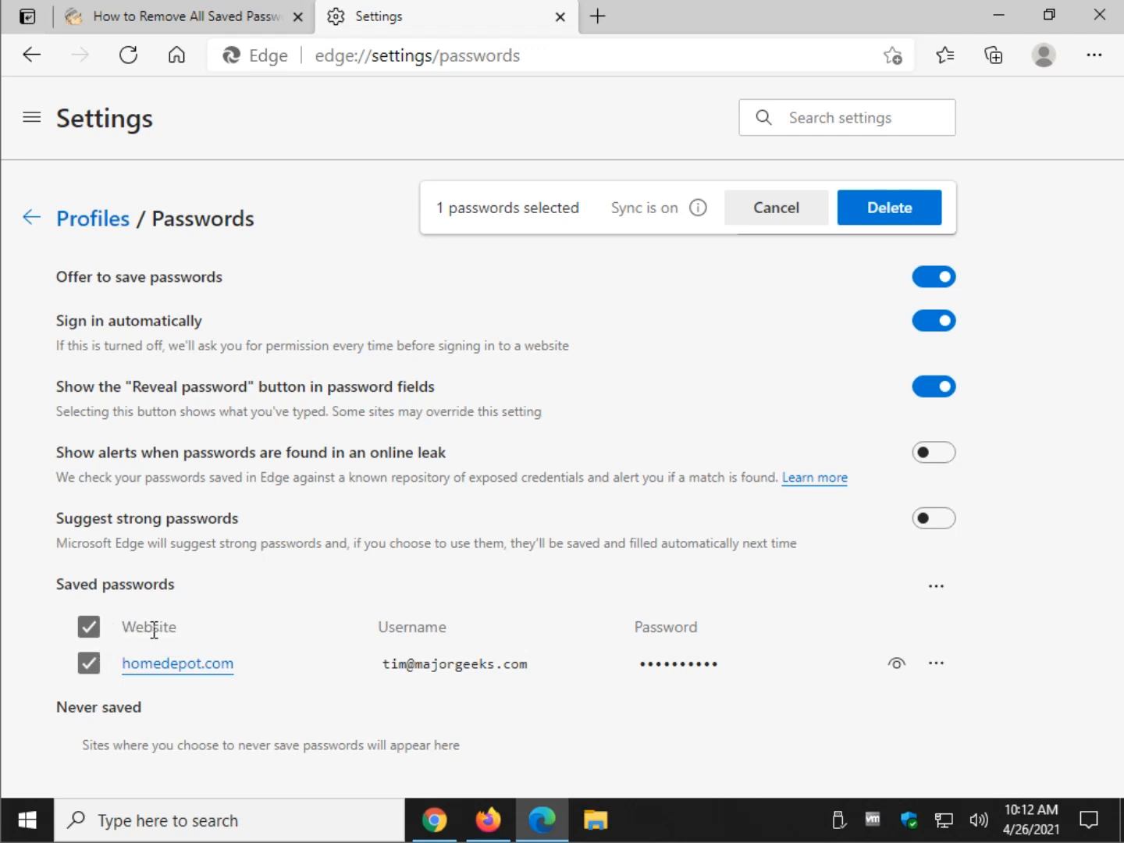
mouse_move(143, 649)
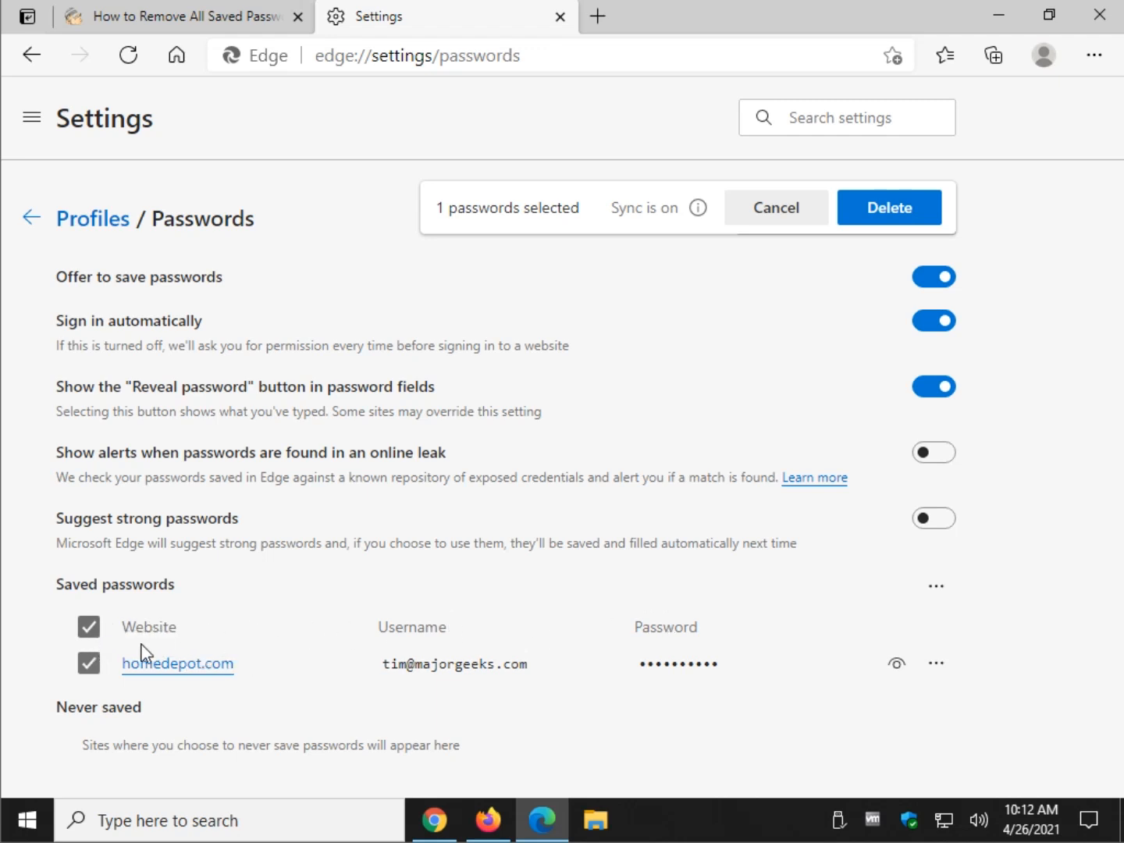
mouse_move(143, 653)
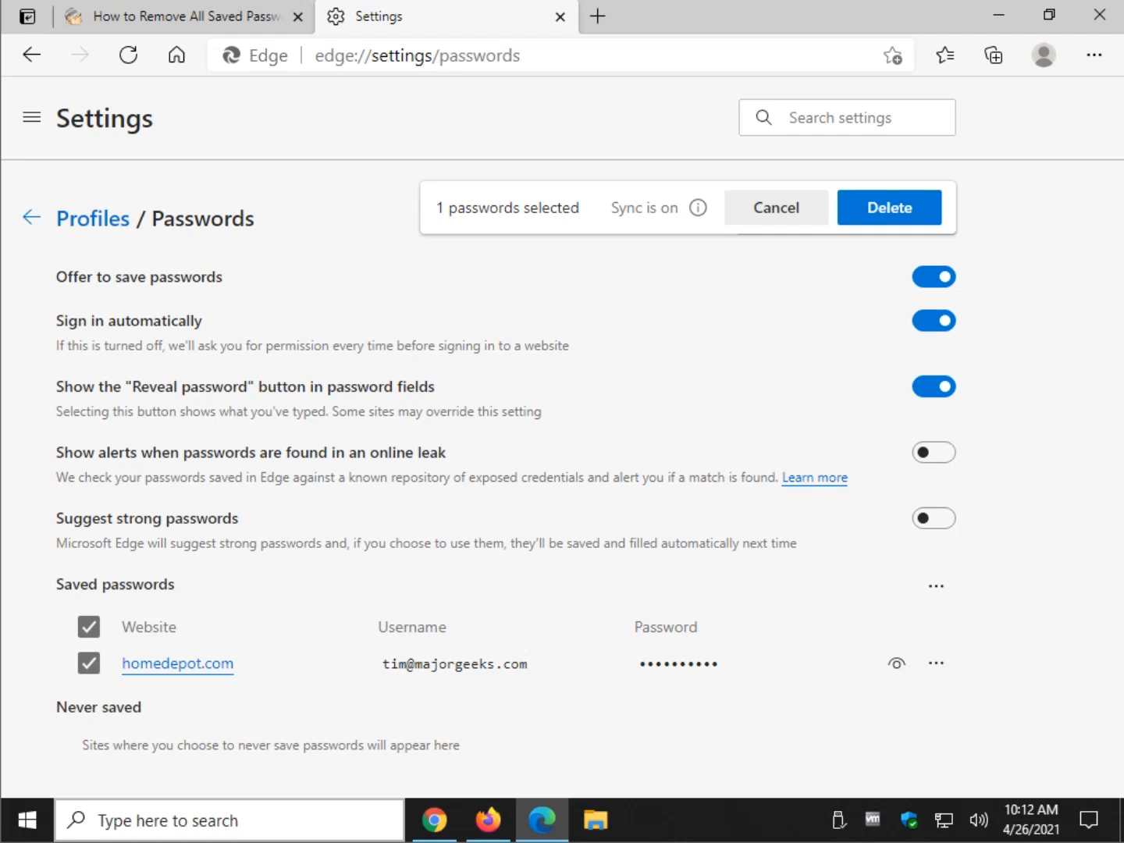
left_click(937, 663)
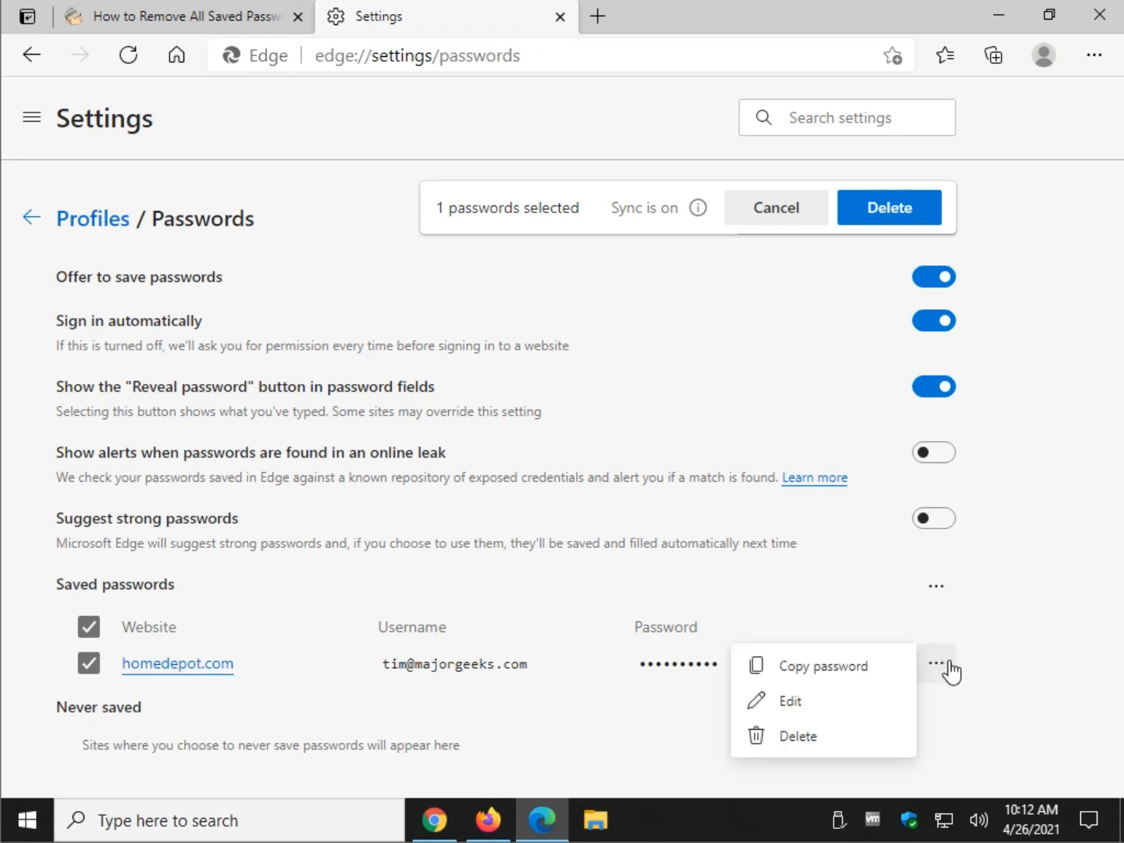
left_click(798, 735)
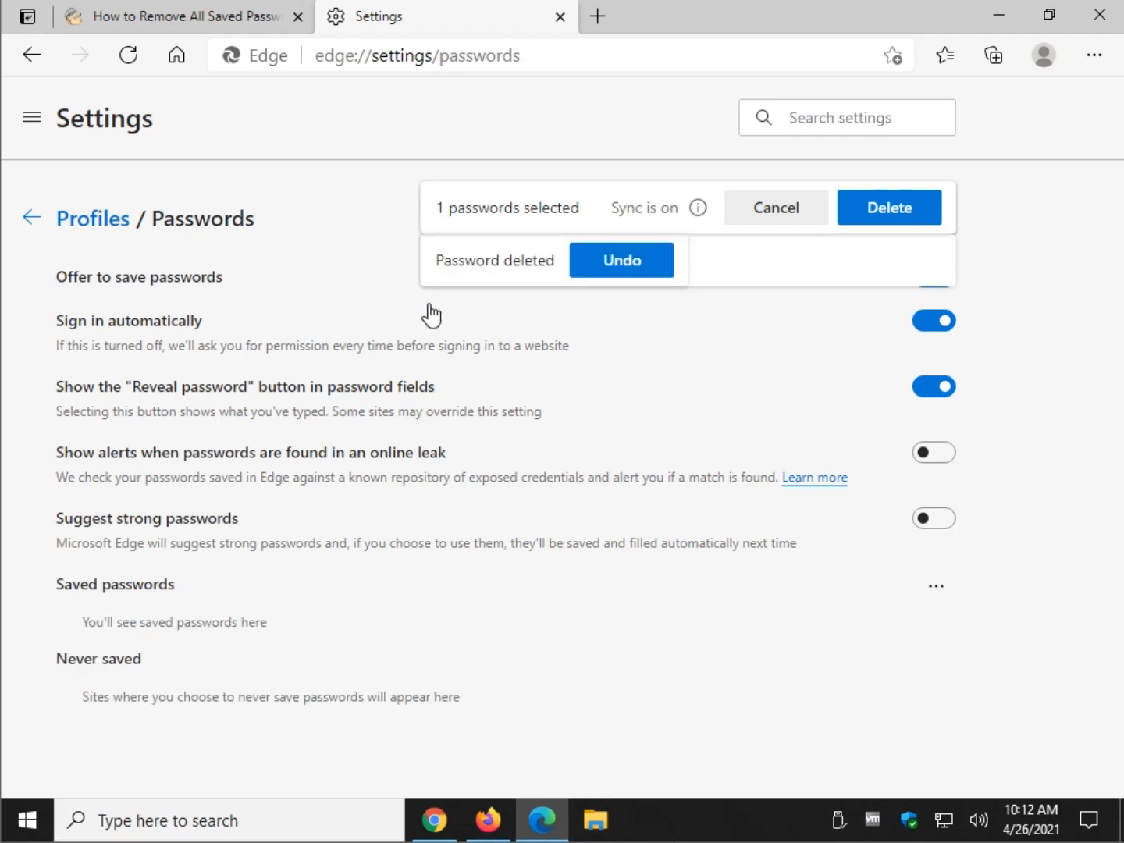
mouse_move(512, 215)
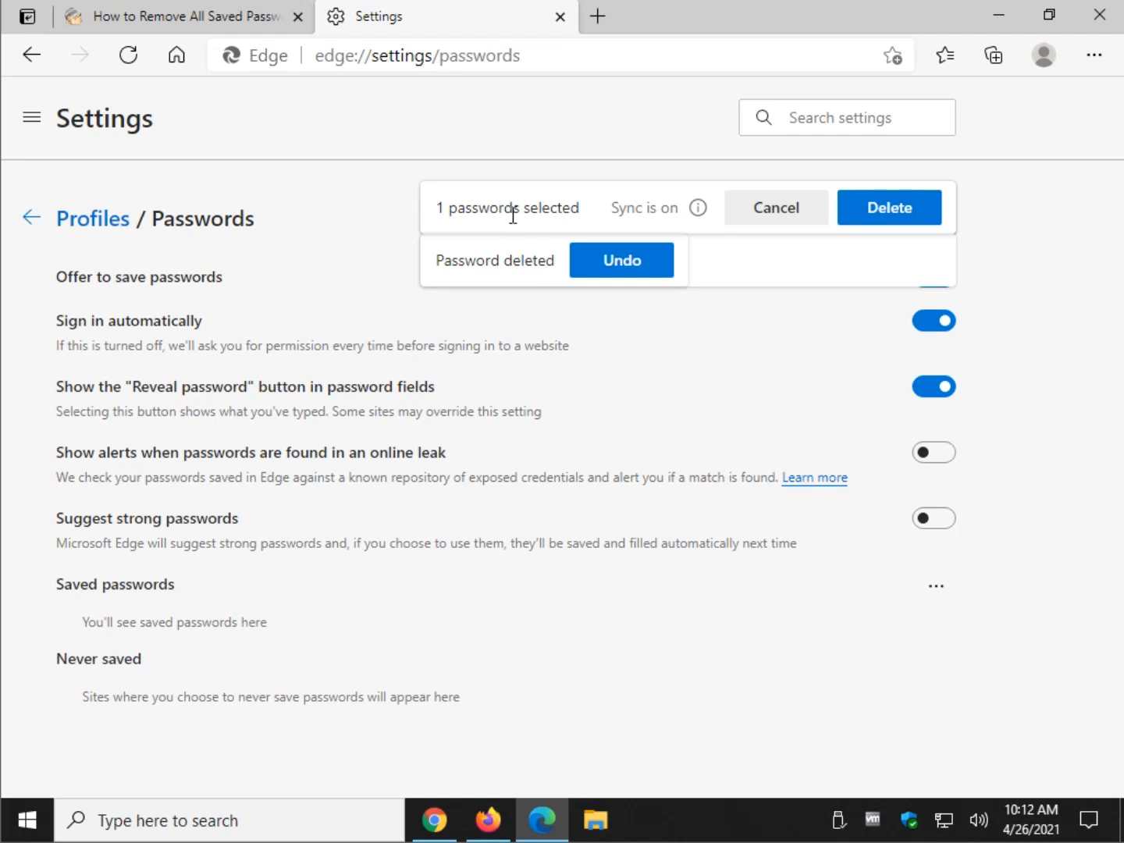
mouse_move(617, 296)
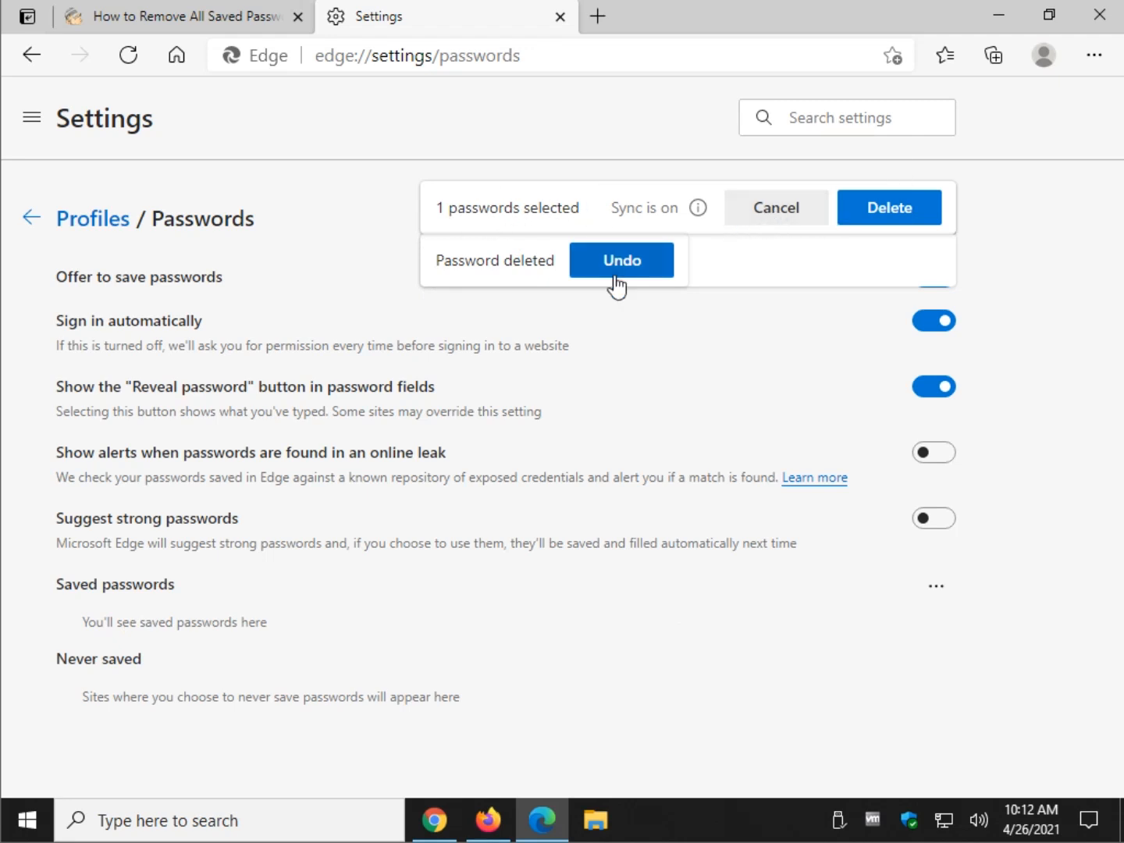
mouse_move(867, 218)
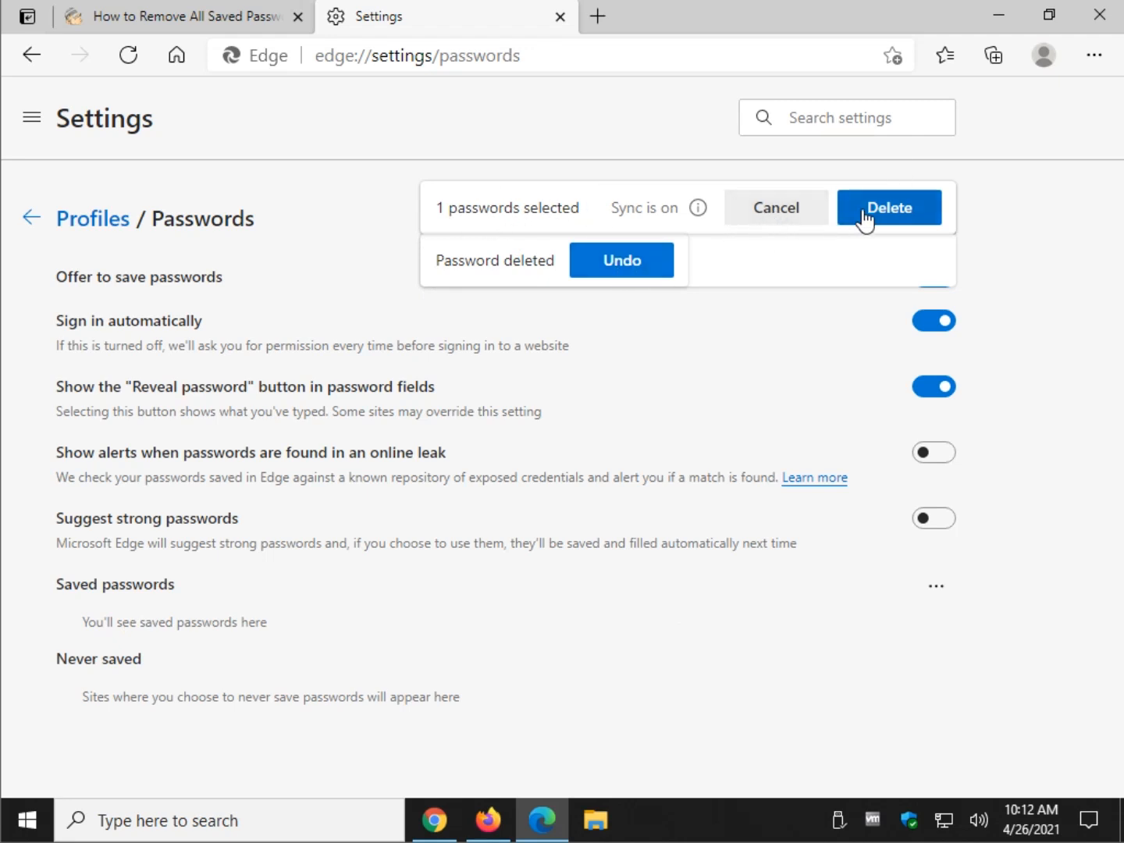
left_click(890, 207)
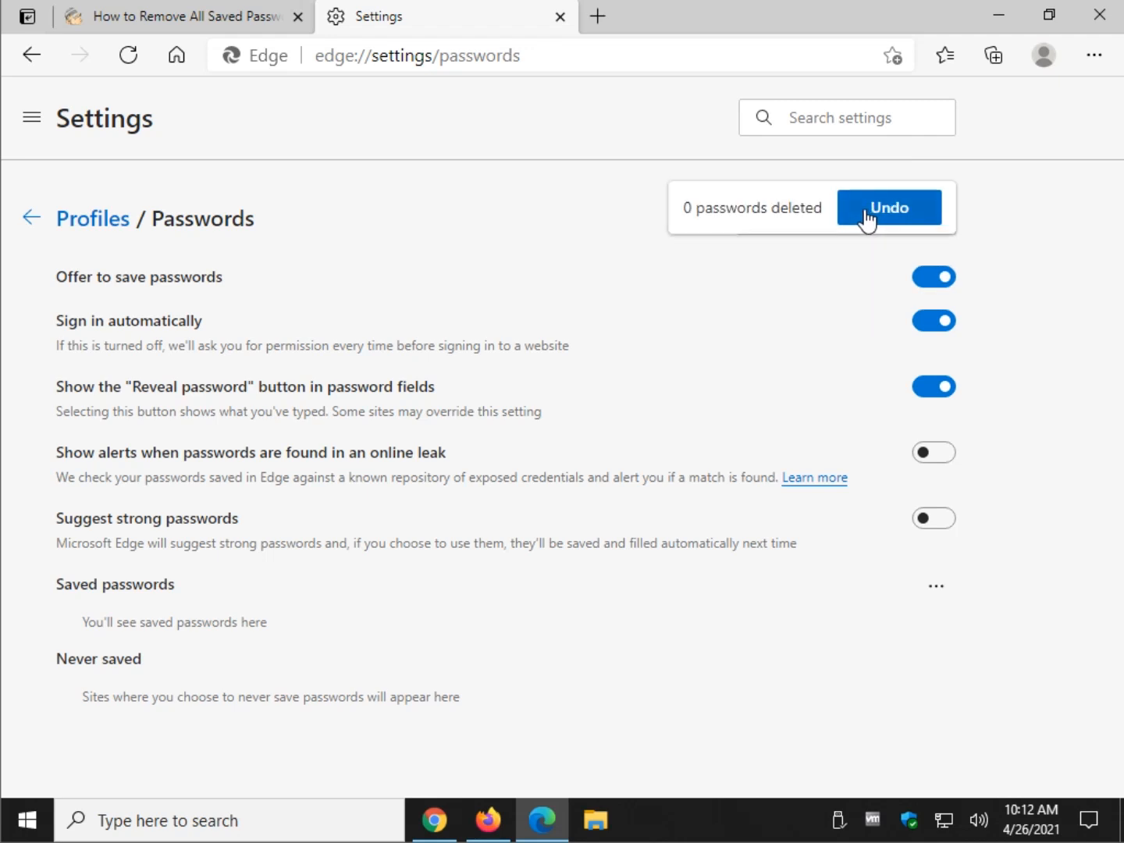
Step: Undo the deletion to restore the homedepot.com password, dismiss the notice and close Edge settings
left_click(890, 208)
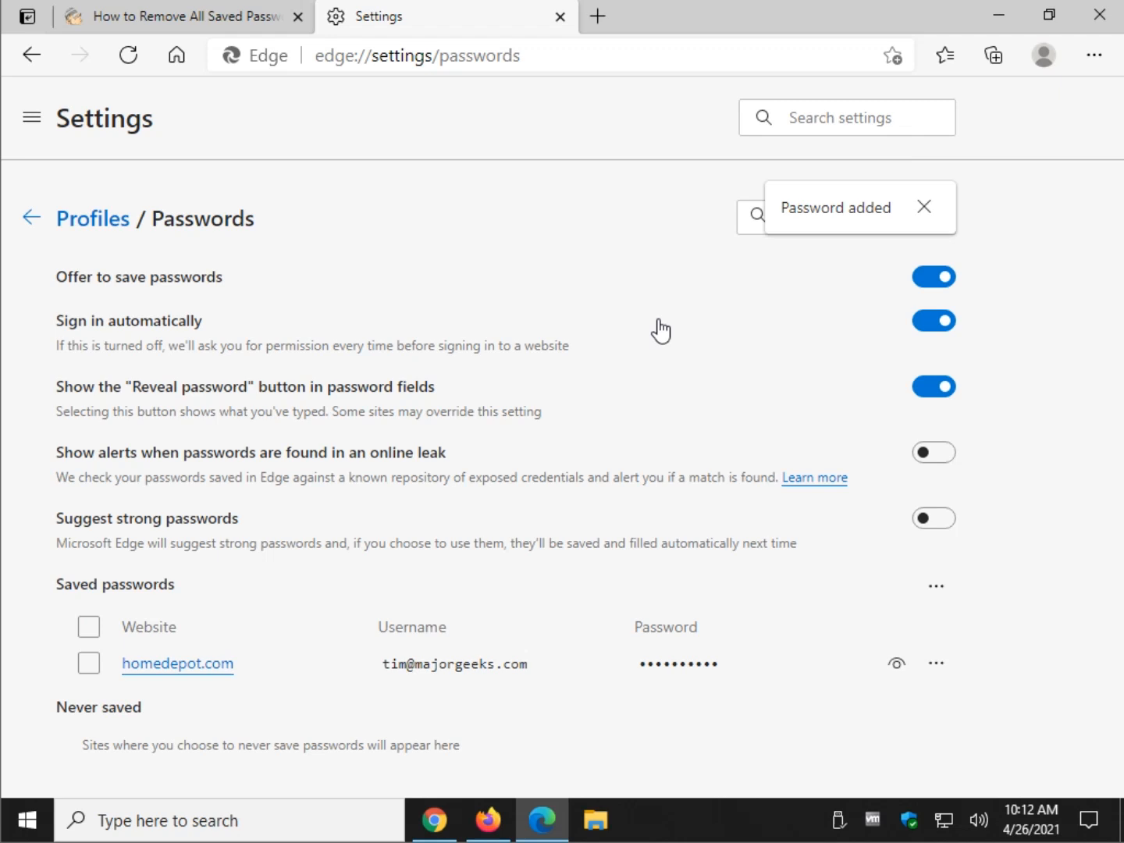
mouse_move(485, 412)
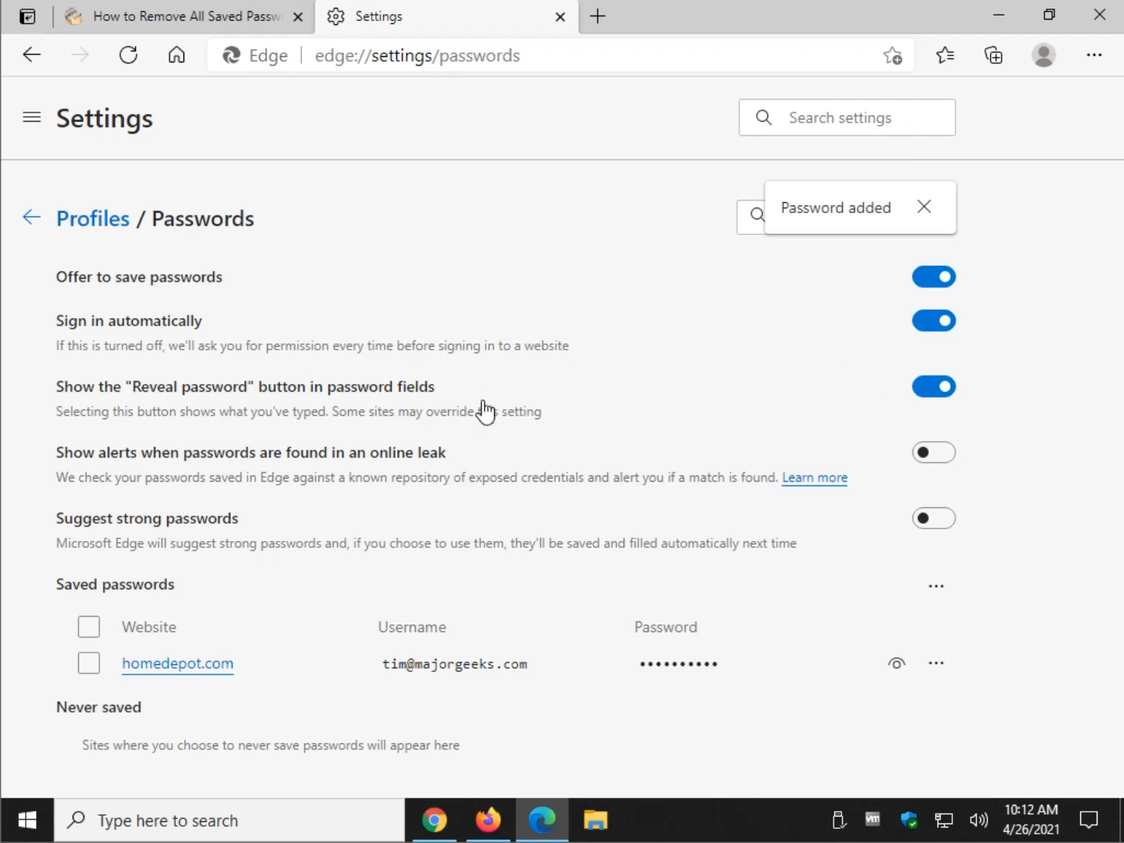
mouse_move(926, 210)
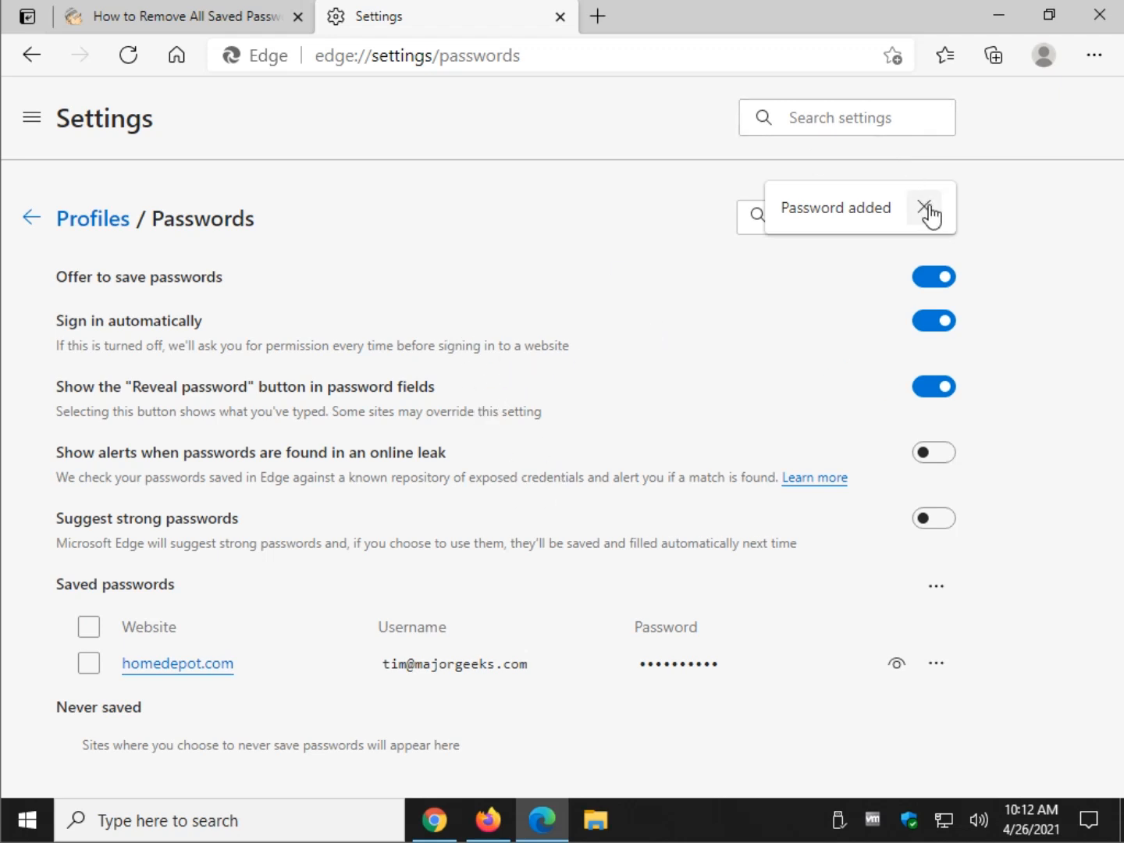
left_click(924, 209)
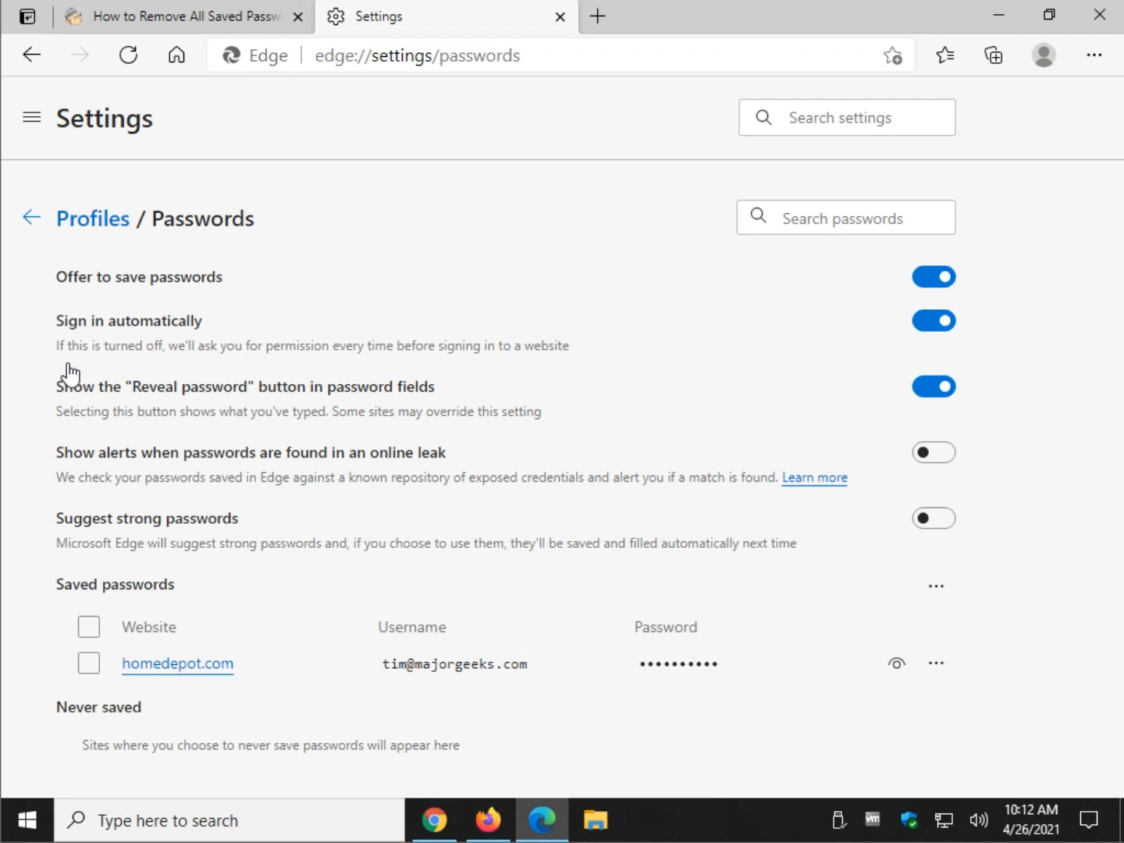
mouse_move(5, 346)
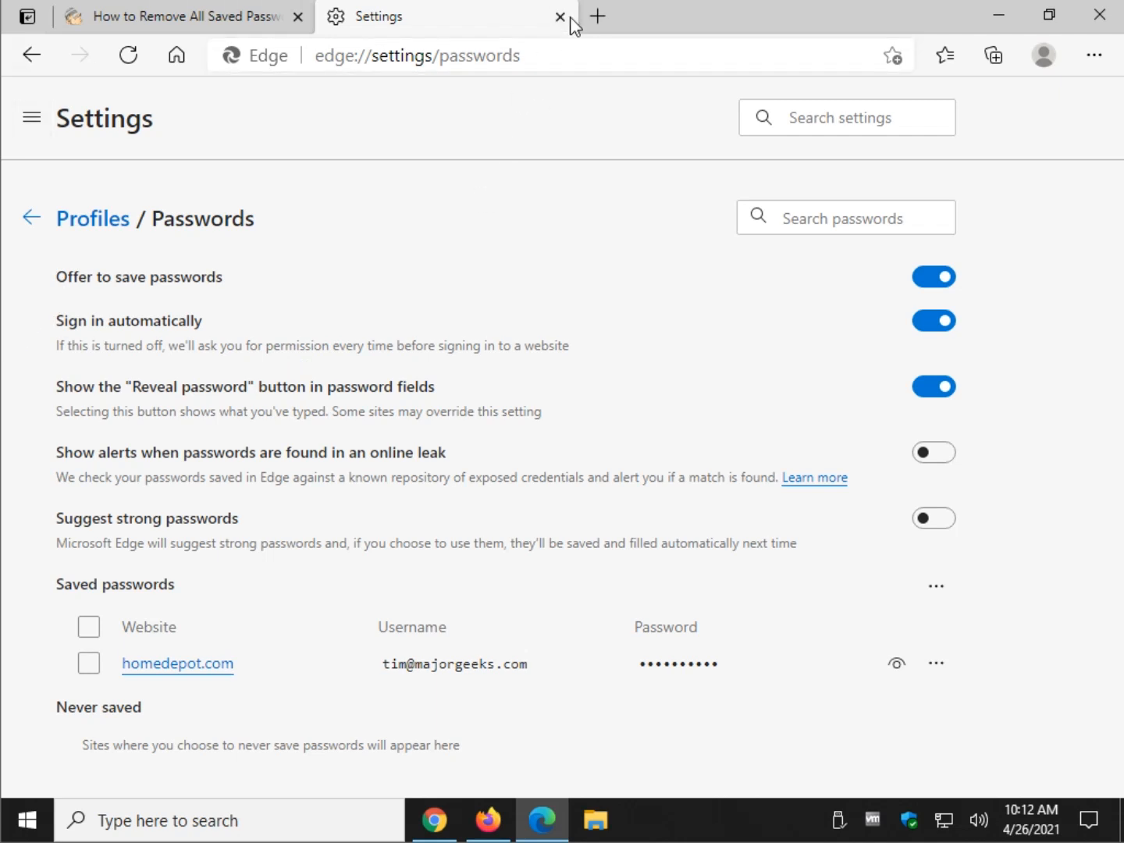
left_click(555, 16)
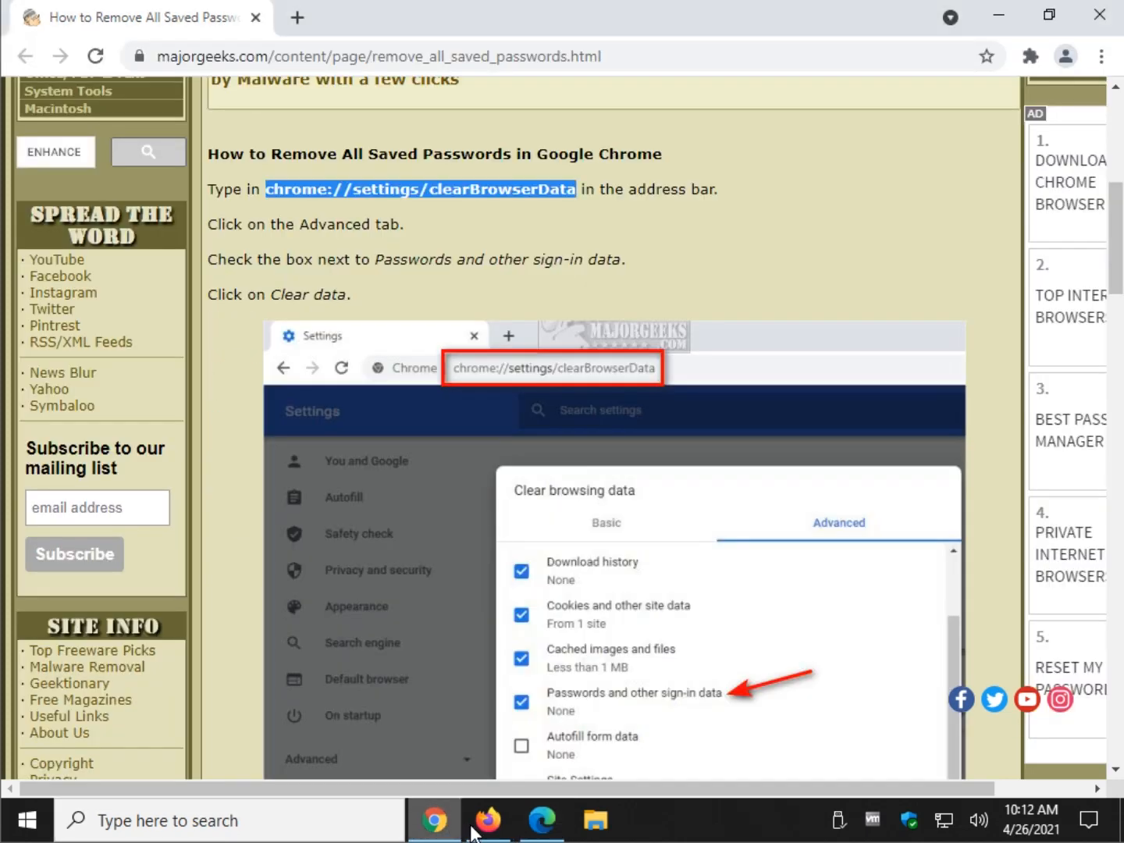
Step: Scroll the MajorGeeks guide in Chrome back up to its title and introduction
scroll("up", 3)
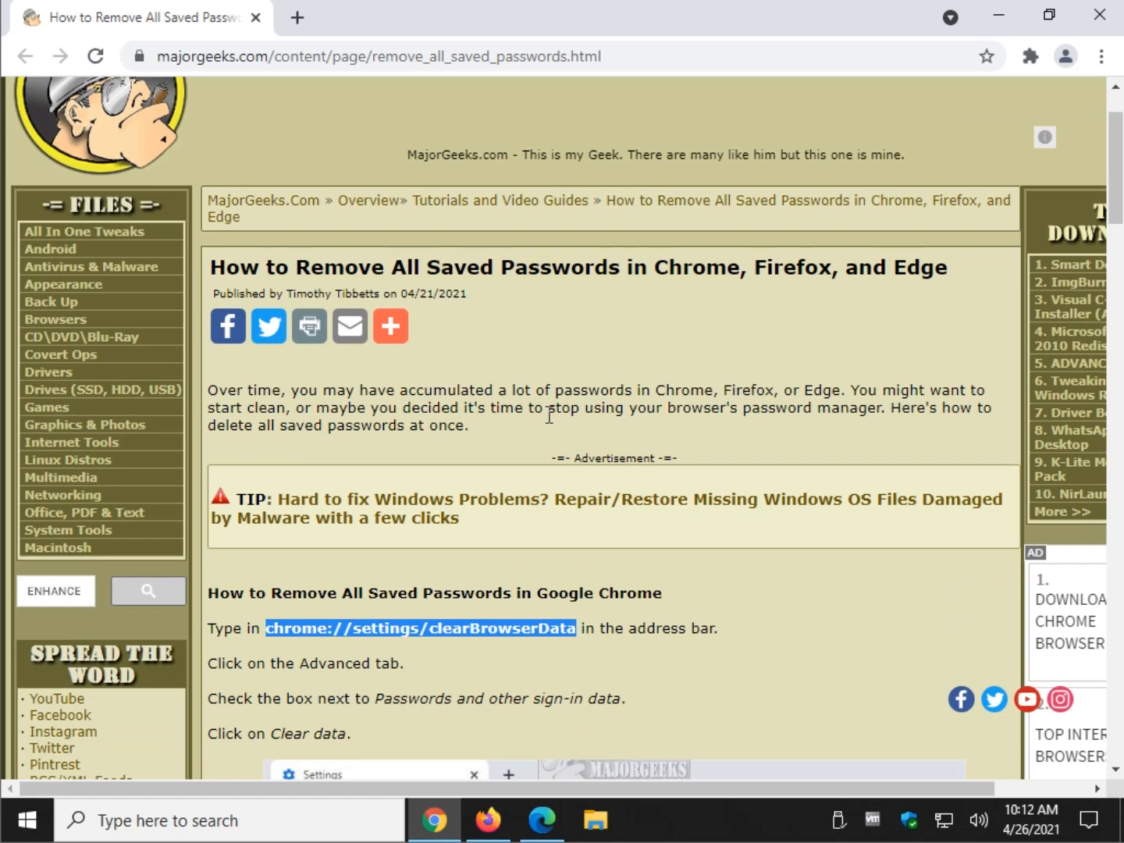
mouse_move(898, 190)
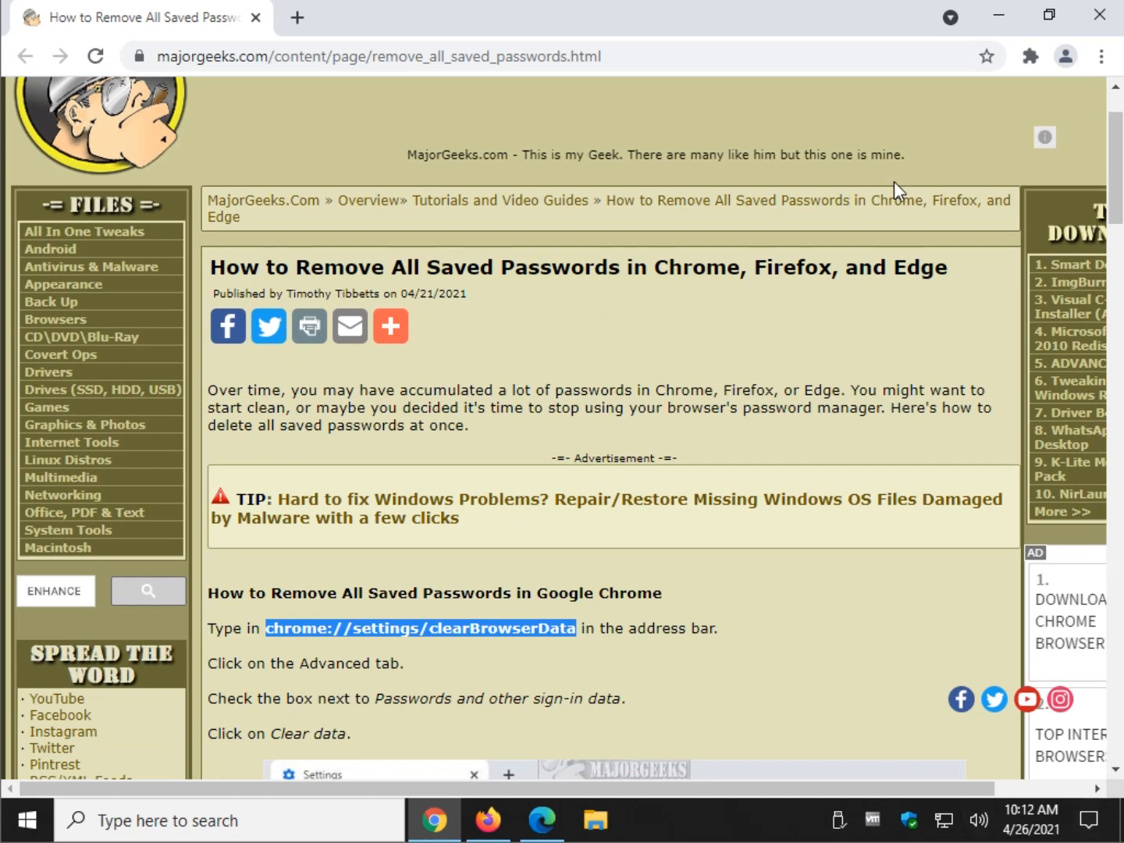